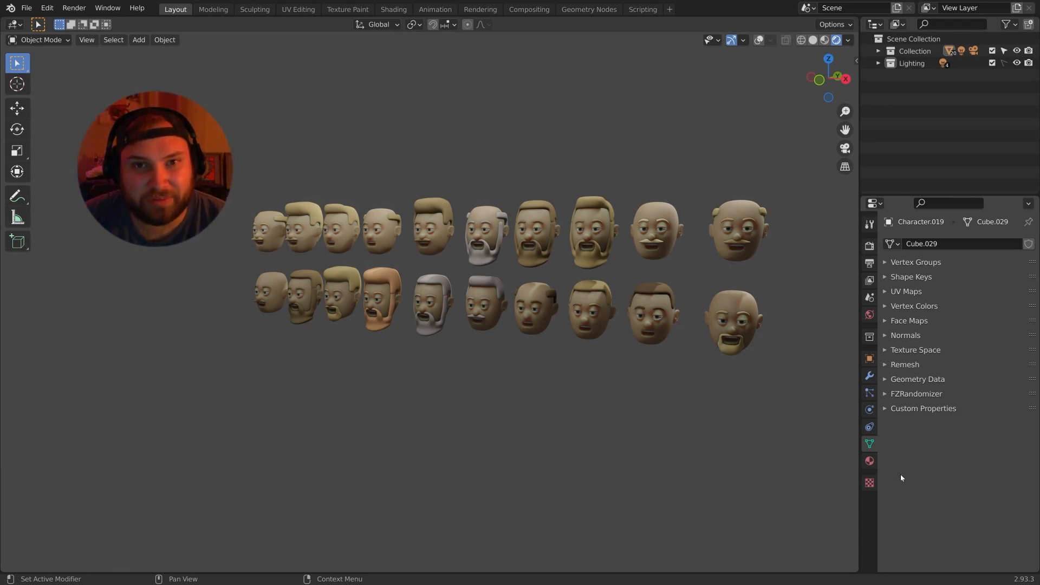
- Expand the FZRandomizer settings and Shape Keys list, then select the bald top-row head
left_click(733, 322)
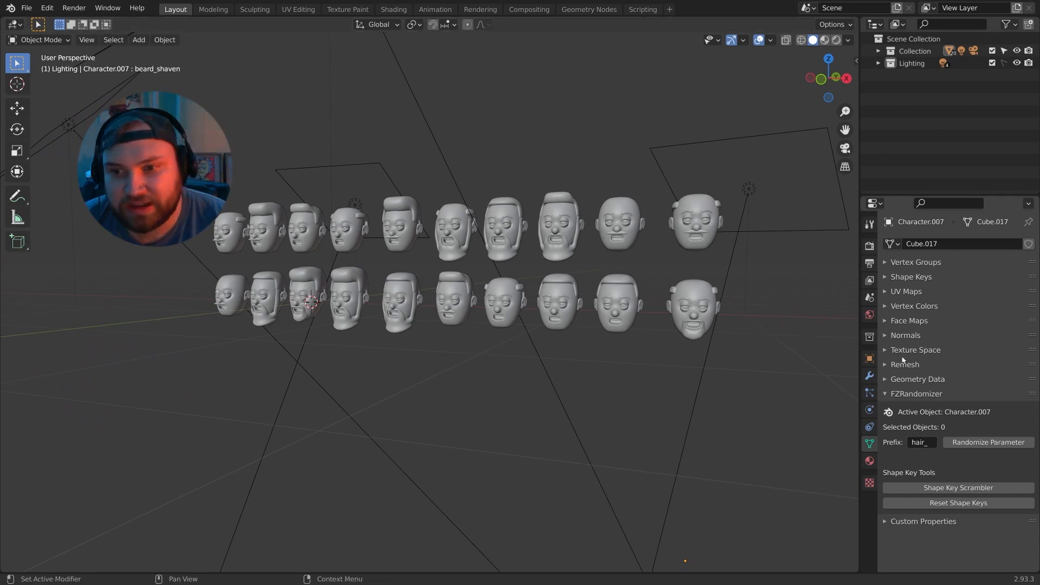
left_click(912, 277)
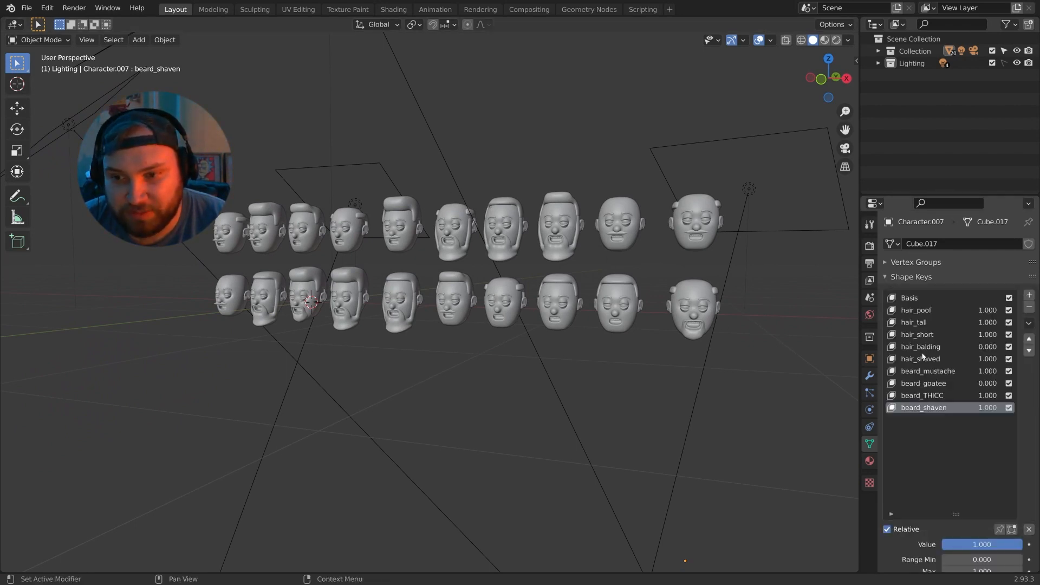
left_click(622, 231)
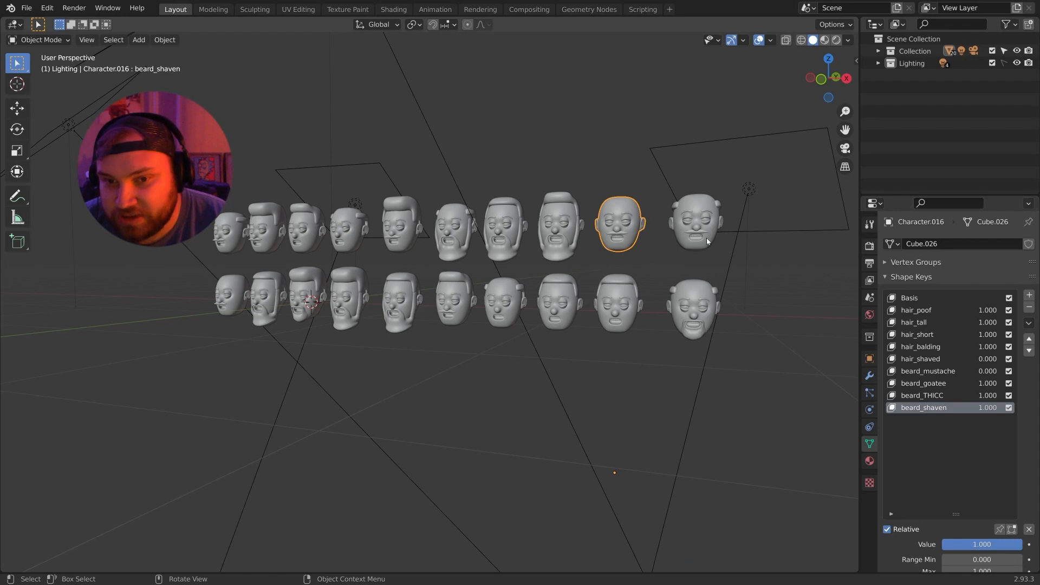
scroll("down", 3)
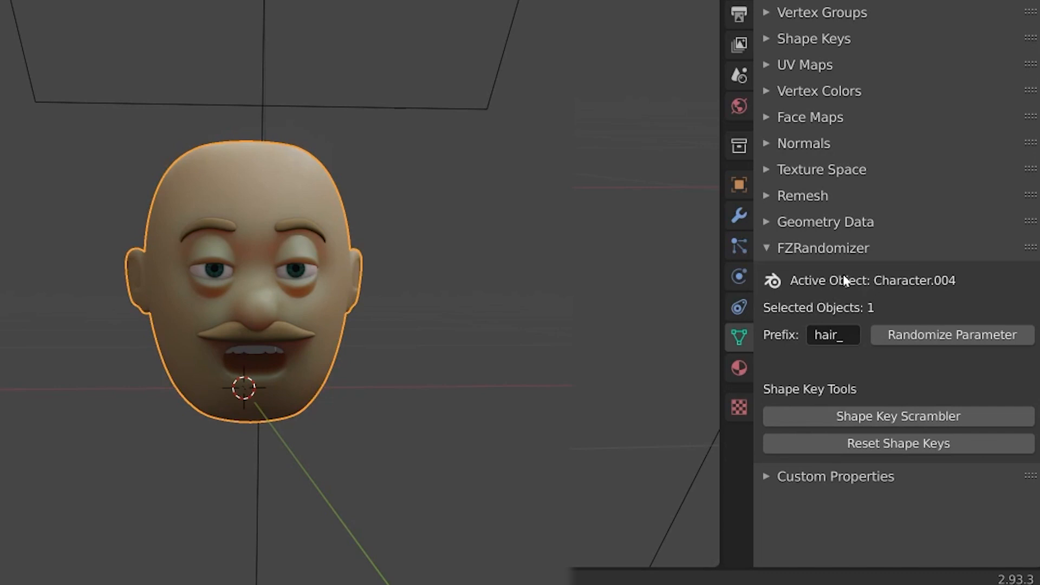
mouse_move(924, 293)
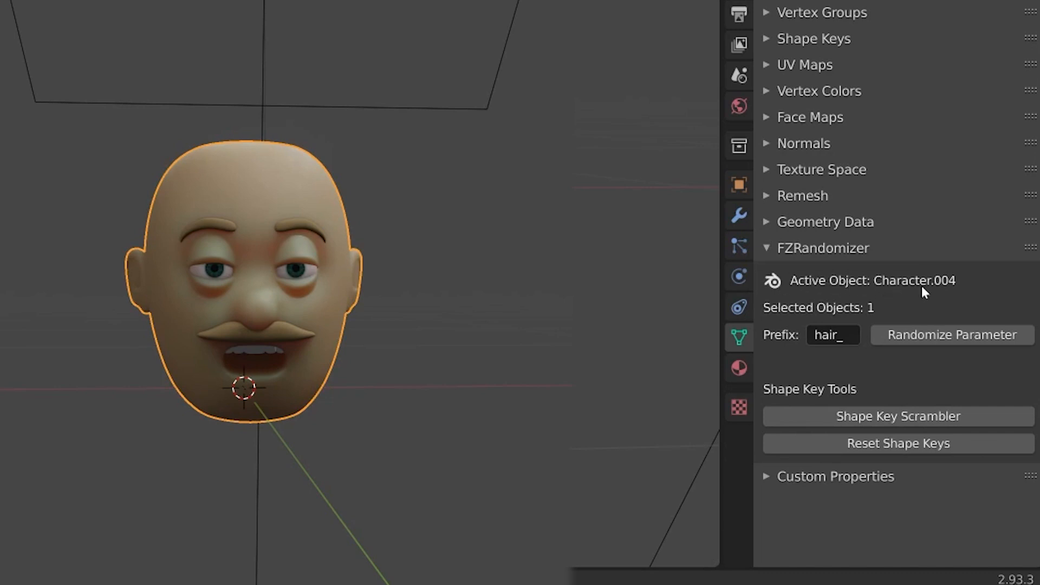
mouse_move(864, 314)
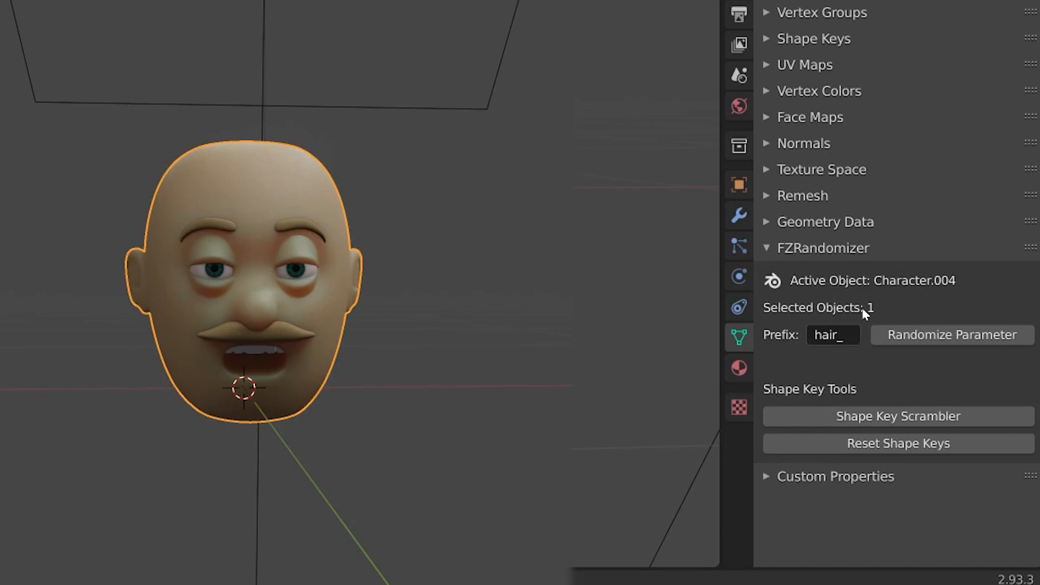
- Add the second bald head to the selection and randomize its hair_ shape keys twice
left_click(292, 294)
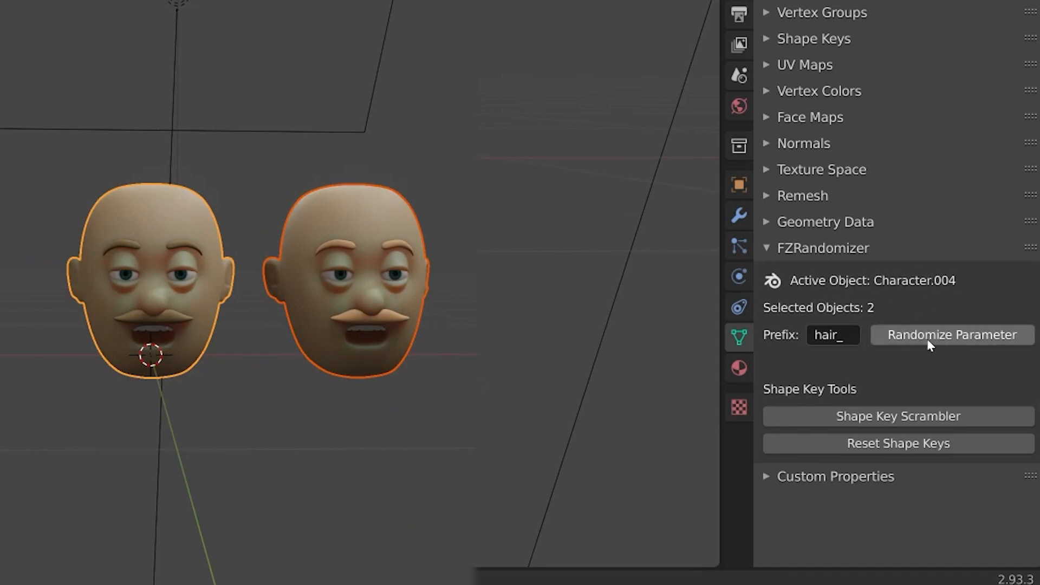
left_click(952, 335)
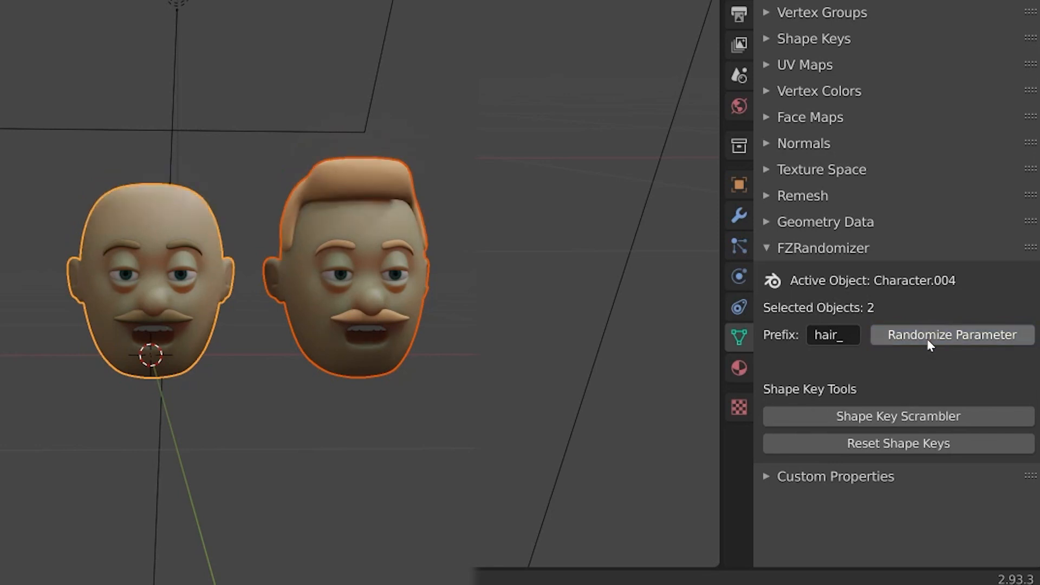
left_click(951, 335)
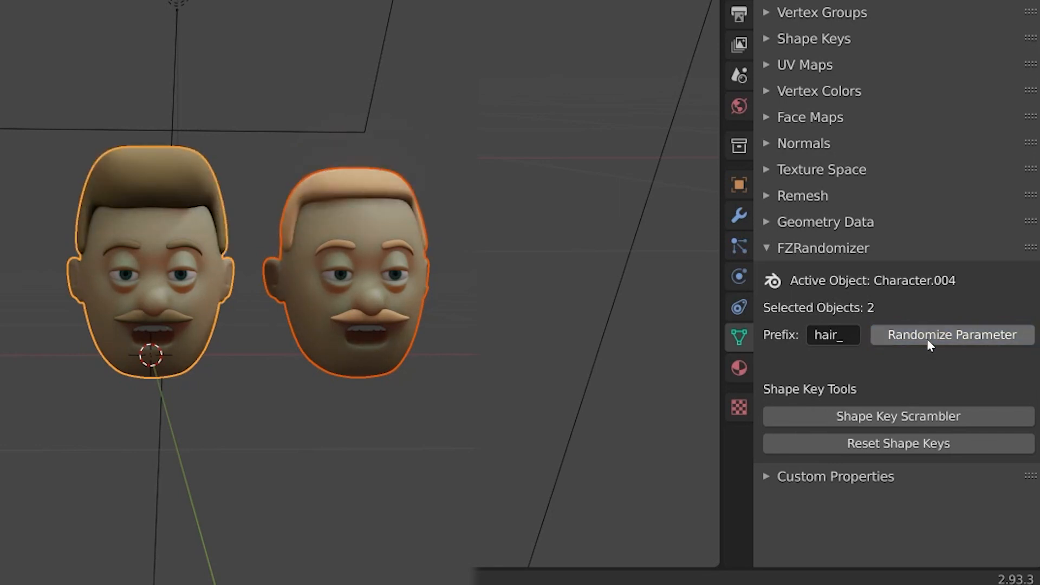
mouse_move(833, 335)
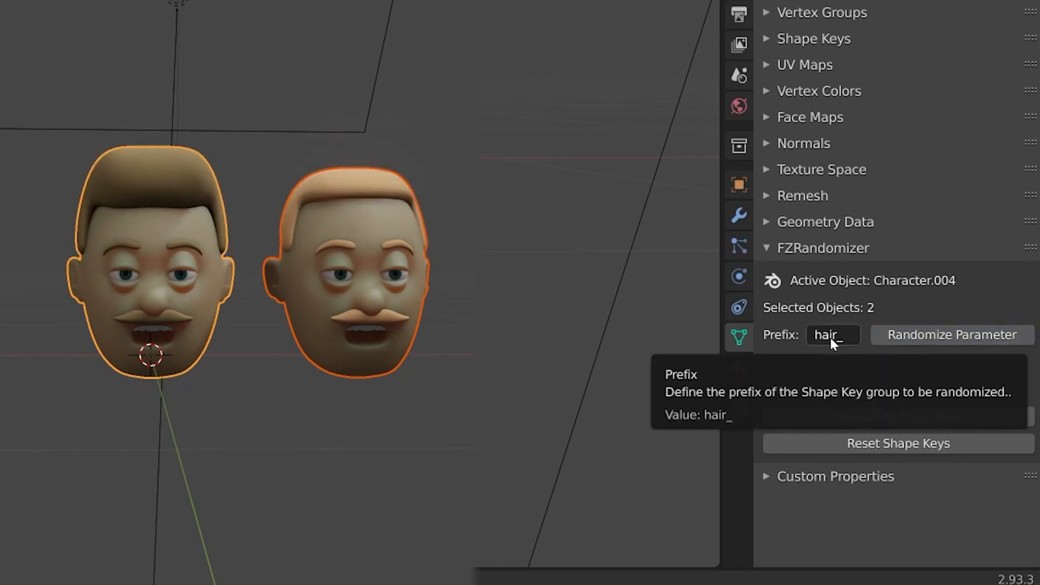
mouse_move(792, 341)
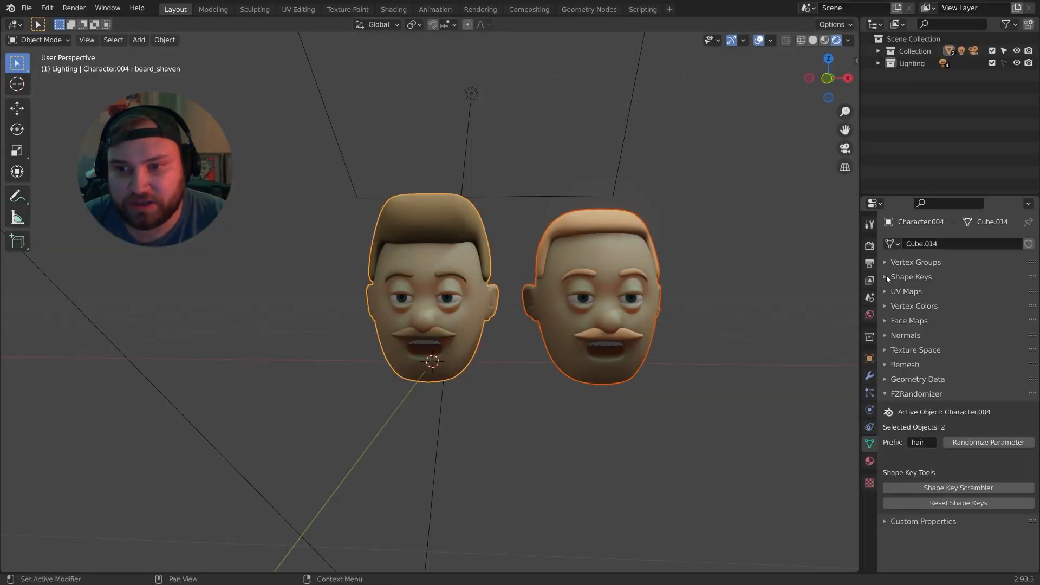
- Review the hair_shaved and hair_poof shape keys, then start editing the randomizer Prefix
left_click(886, 276)
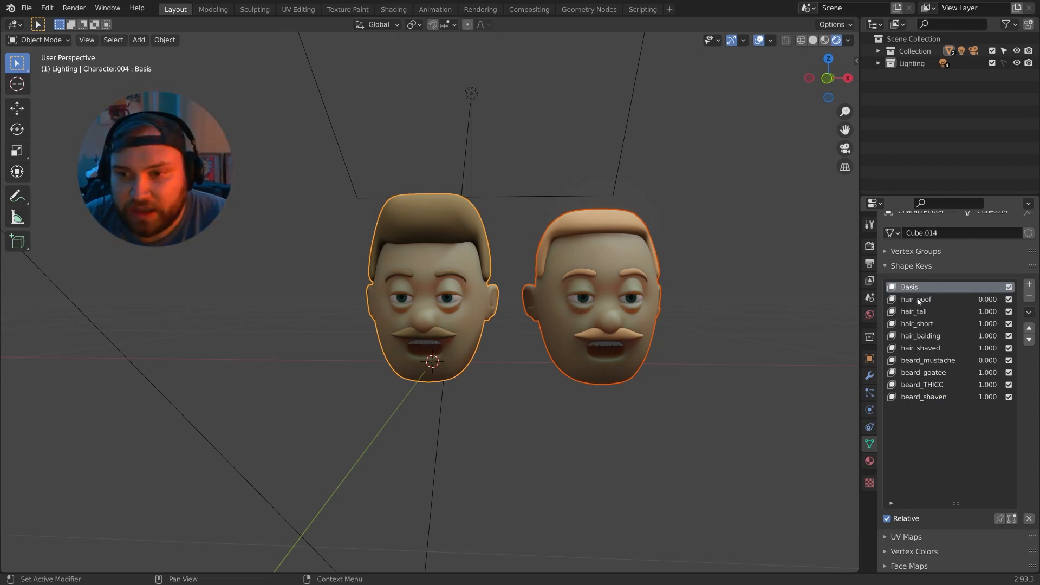
left_click(920, 348)
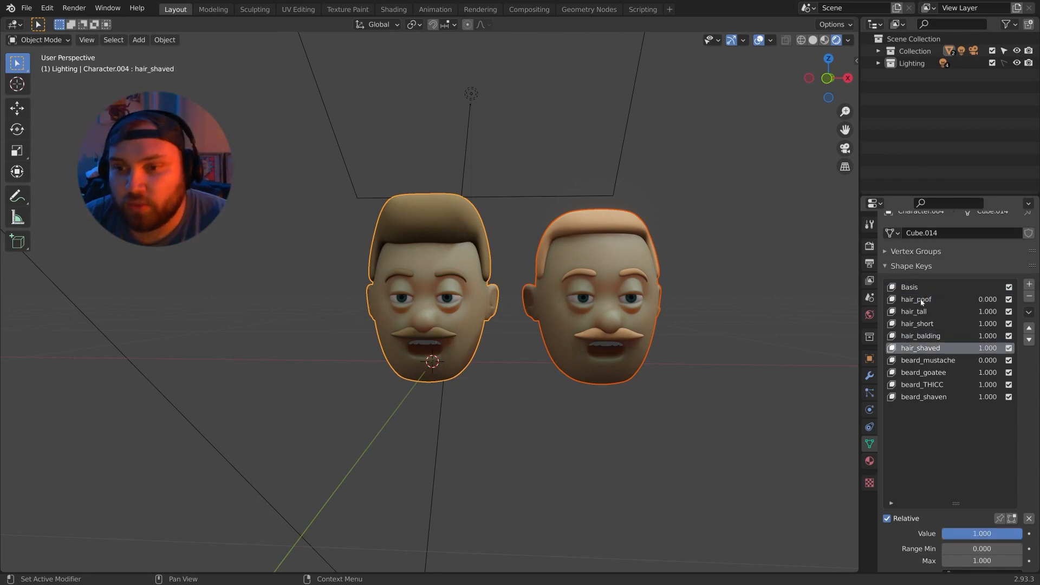
left_click(917, 299)
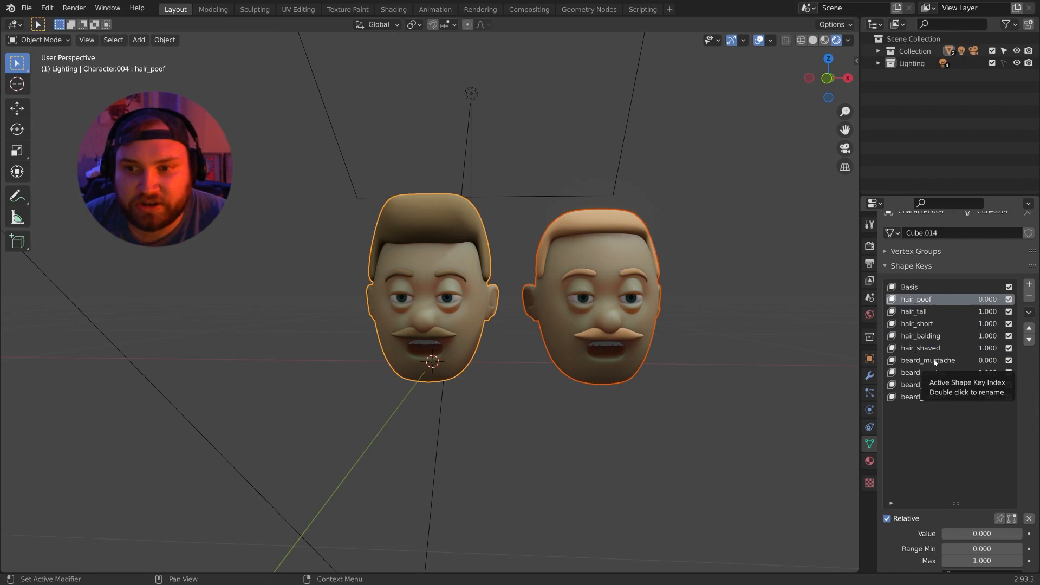
left_click(925, 384)
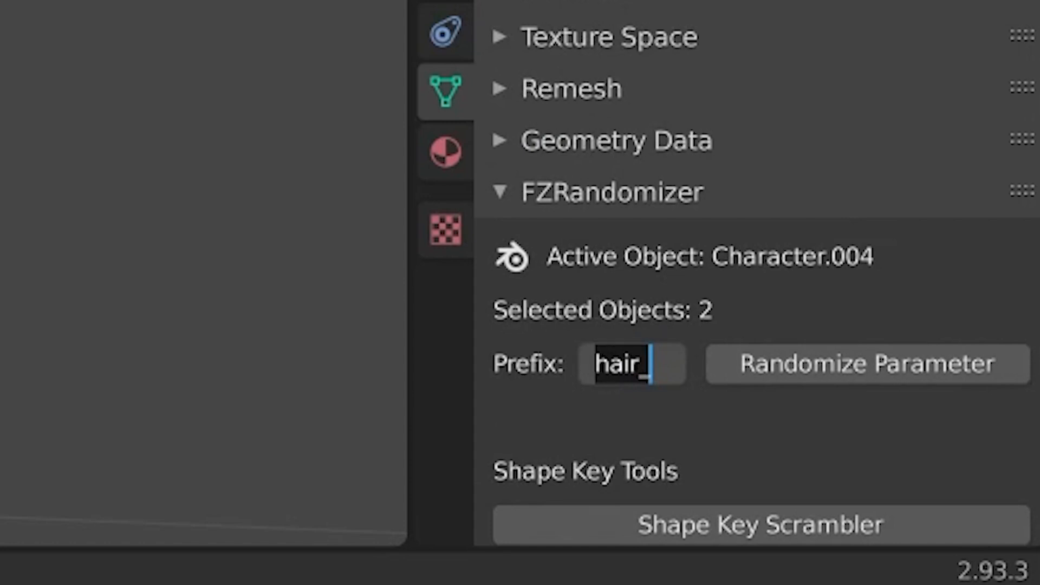
- Change the randomizer prefix to beard_, then set it back to hair_
type("beard")
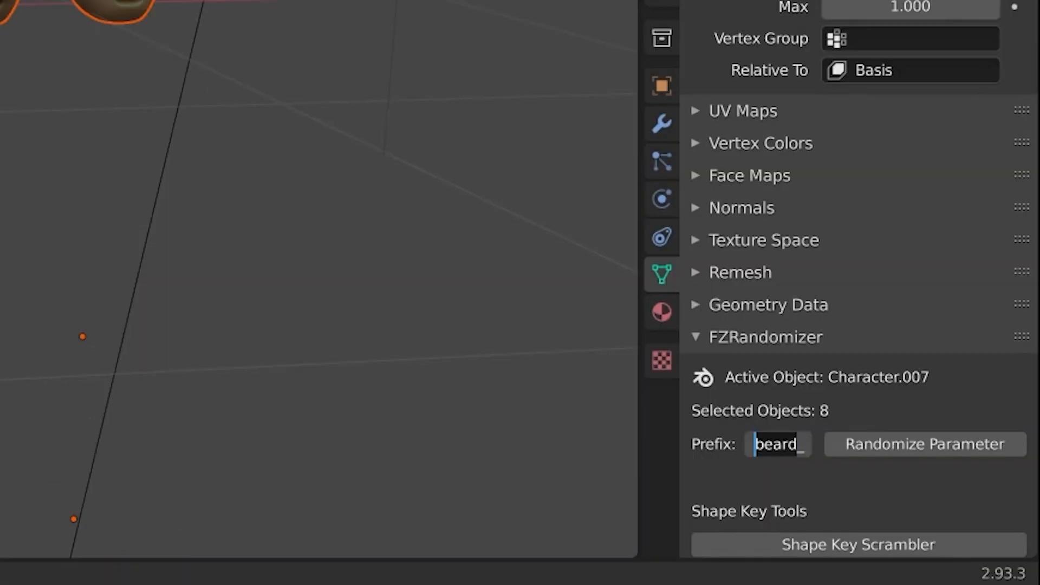
type("hair_")
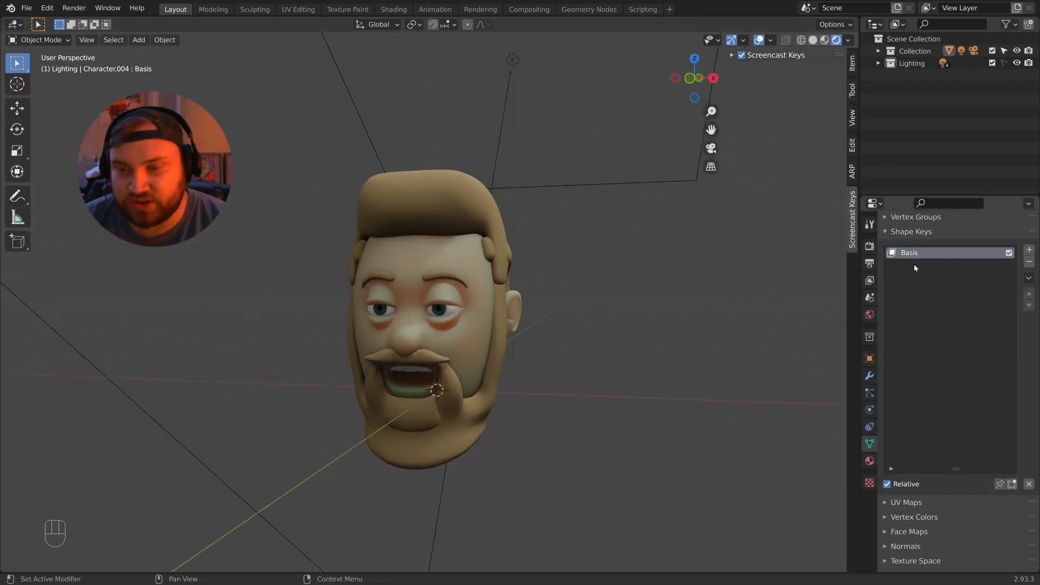
- Replace the old Basis shape key with a fresh one, switch to solid view and add Key 1
left_click(1029, 261)
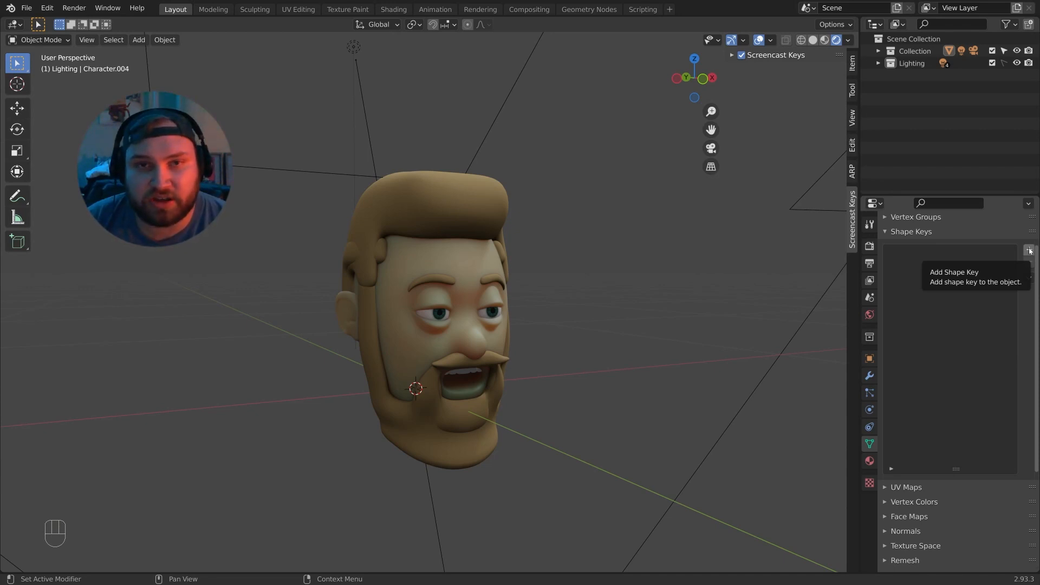
left_click(1029, 251)
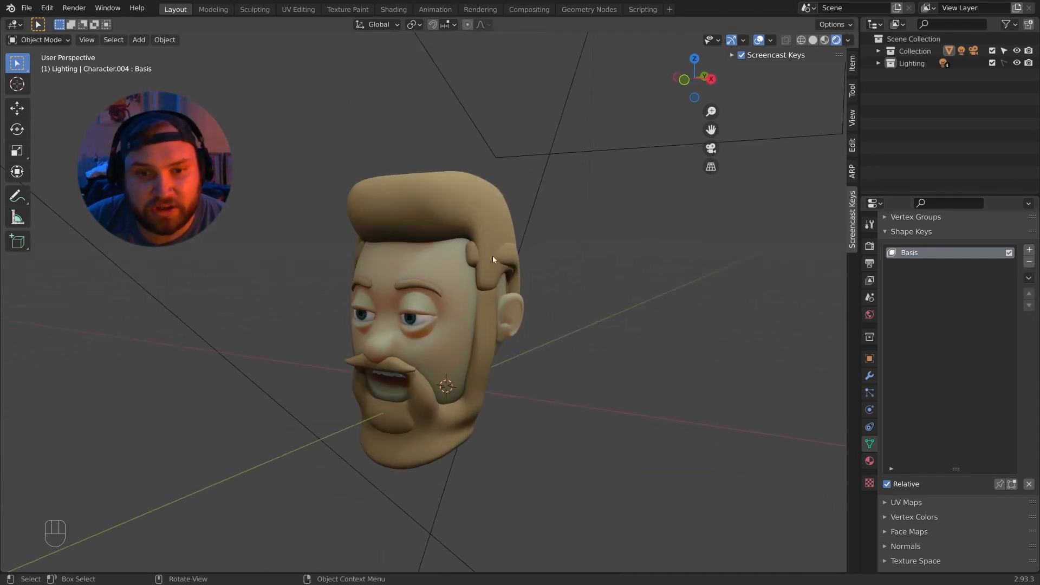
key("Tab")
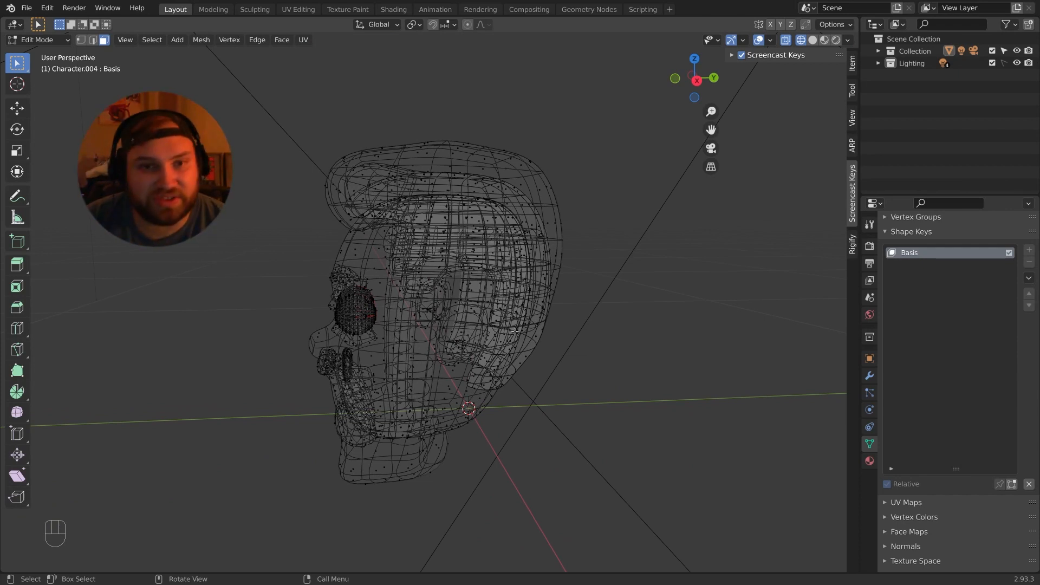
key("Tab")
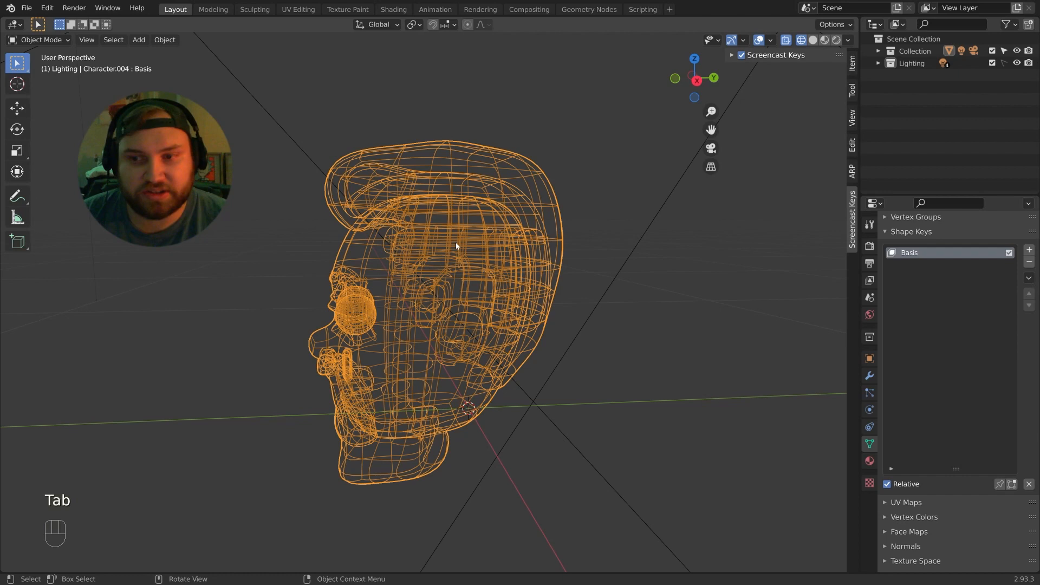
key("z")
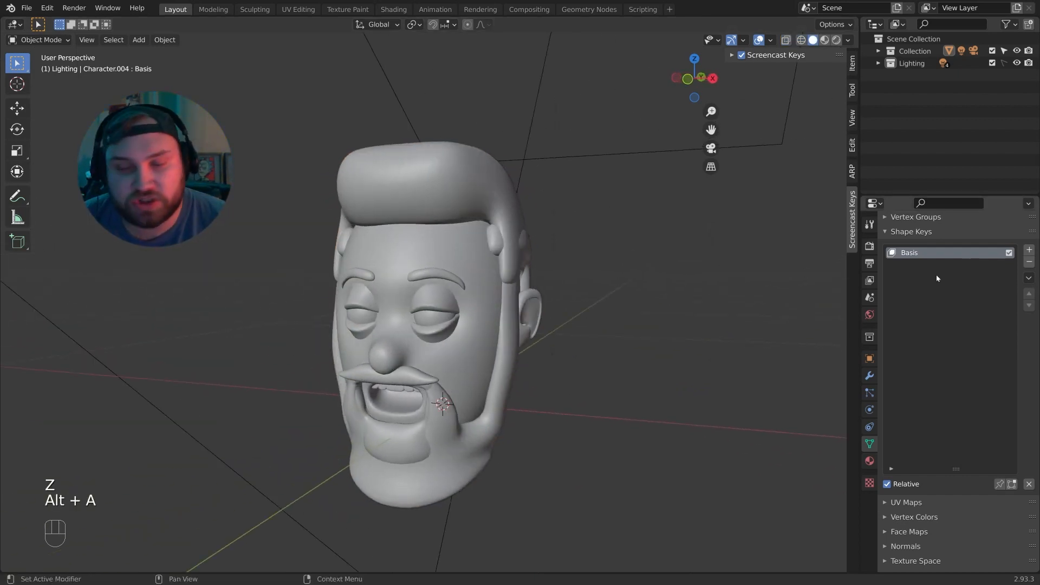
left_click(1029, 249)
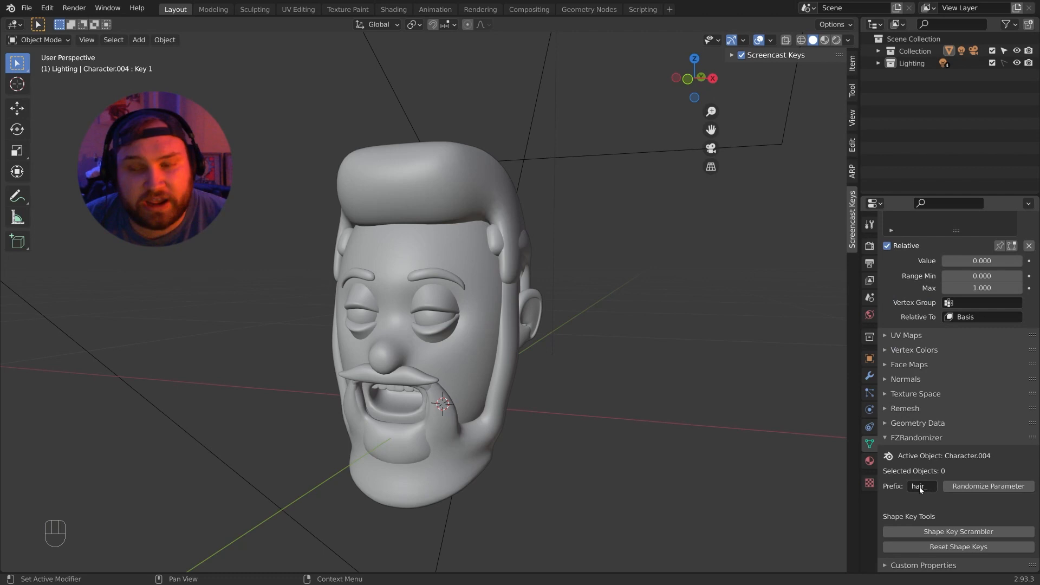
mouse_move(920, 487)
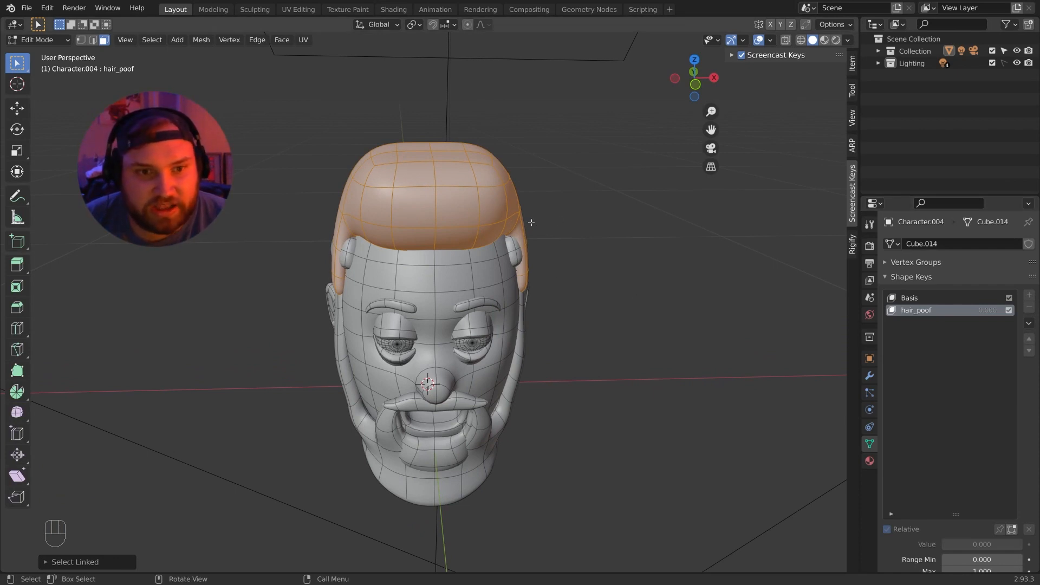
- Finish scaling the hair_poof shape, return to Object Mode and orbit to the front
key("s")
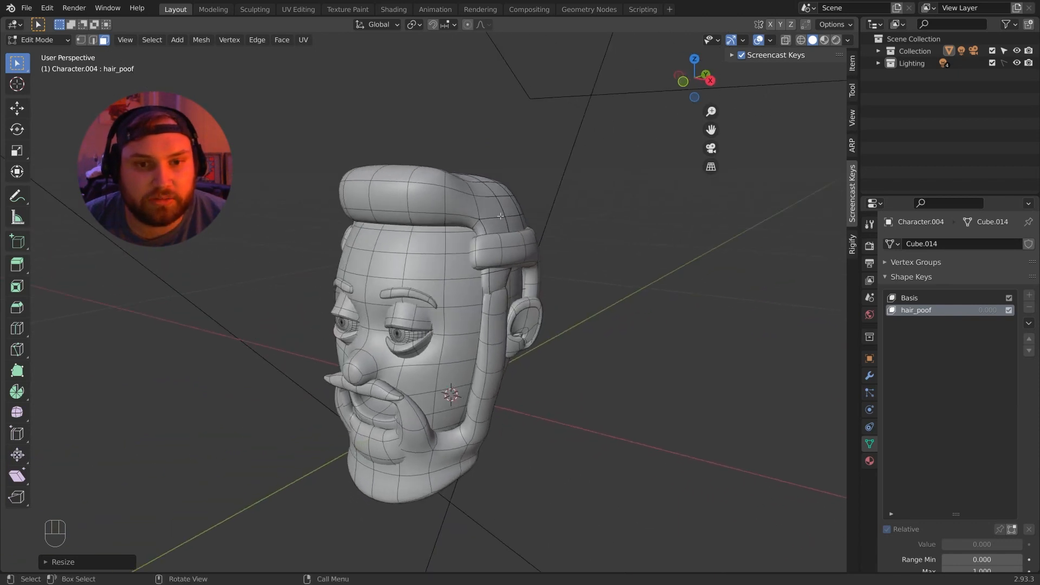
key("Tab")
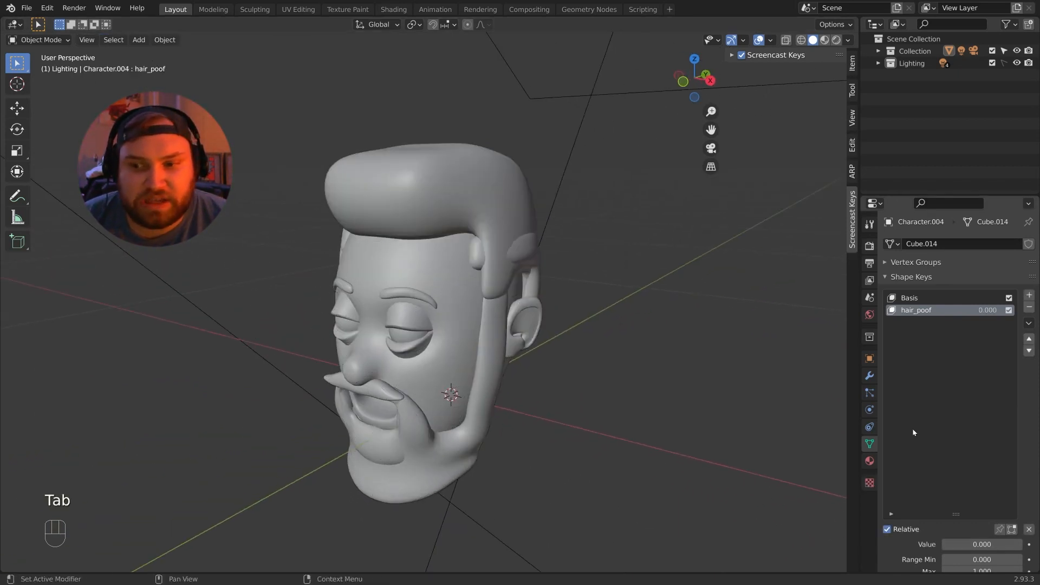
left_click_drag(962, 544, 969, 544)
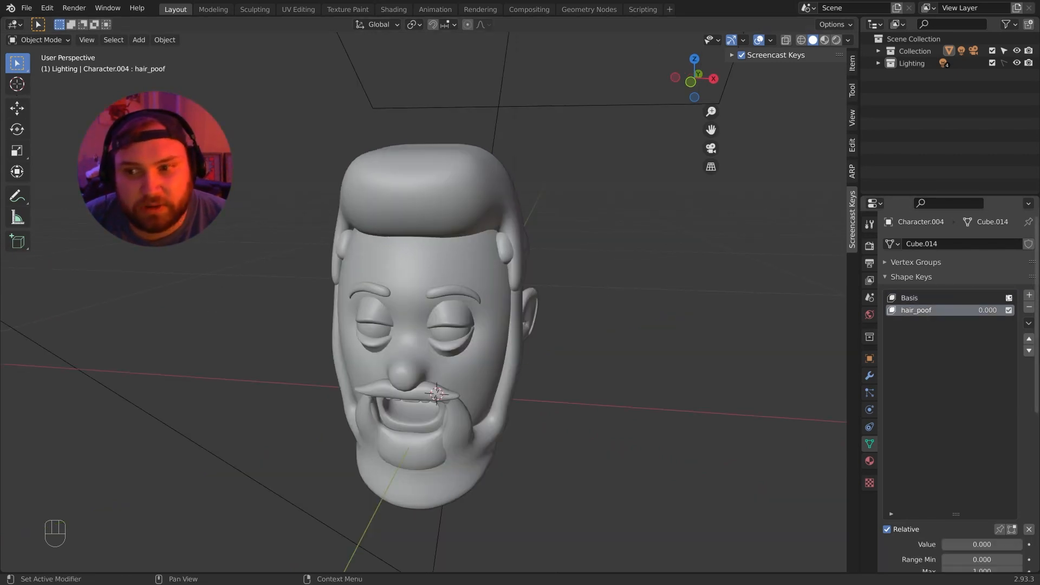
- Add a hair_tall shape key and scale the connected hair piece in Edit Mode
left_click(1029, 295)
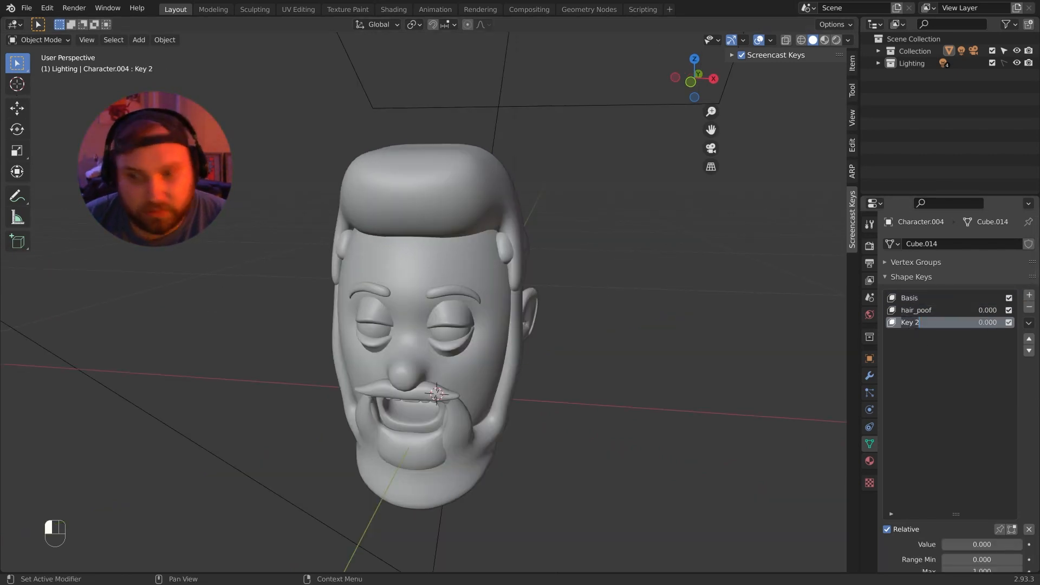
type("hair_t")
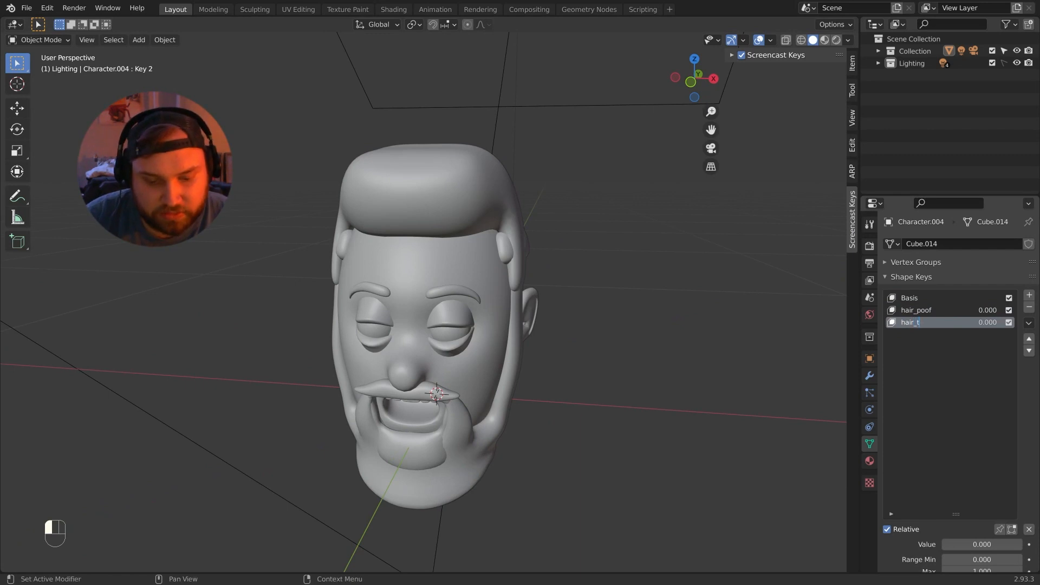
key("Tab")
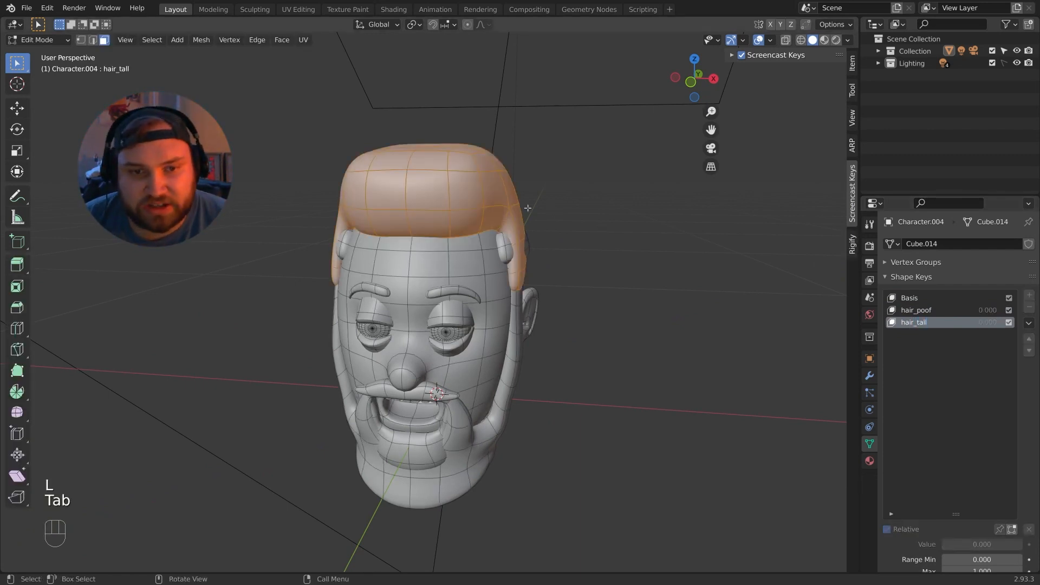
key("H")
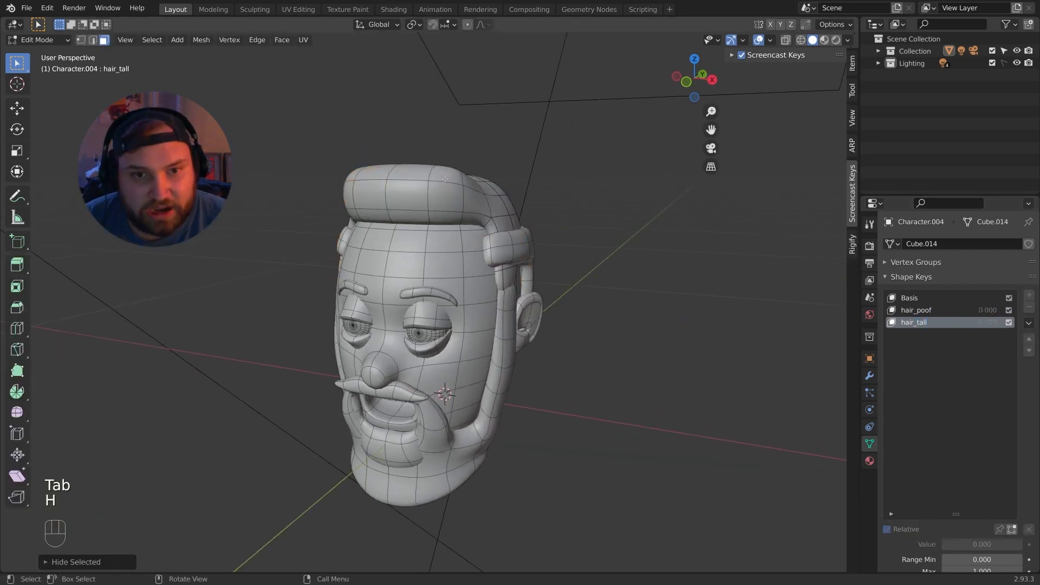
key("L")
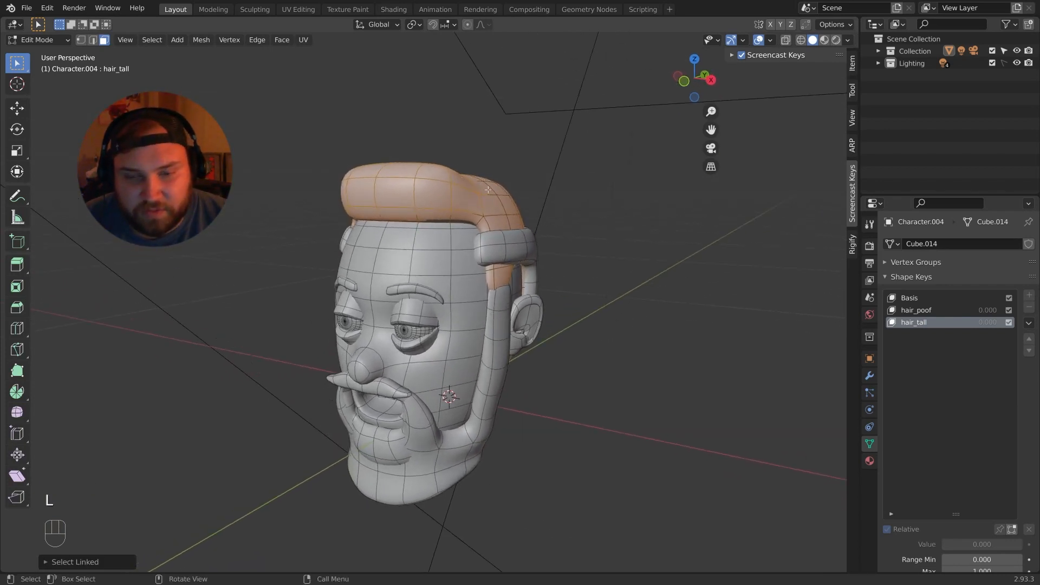
key("s")
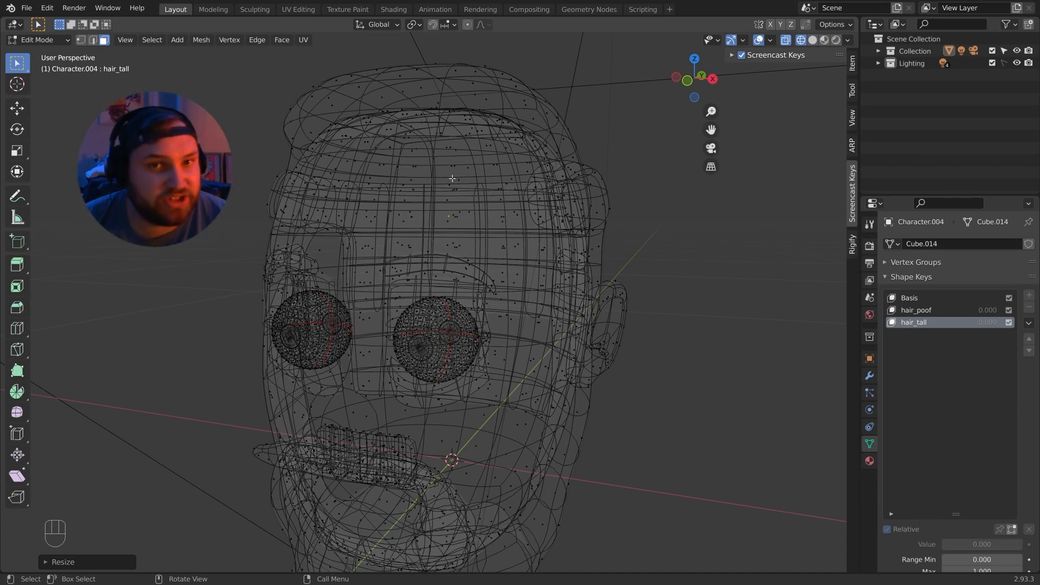
- Reshape the hair for the hair_short shape key and return to Object Mode
key("Tab")
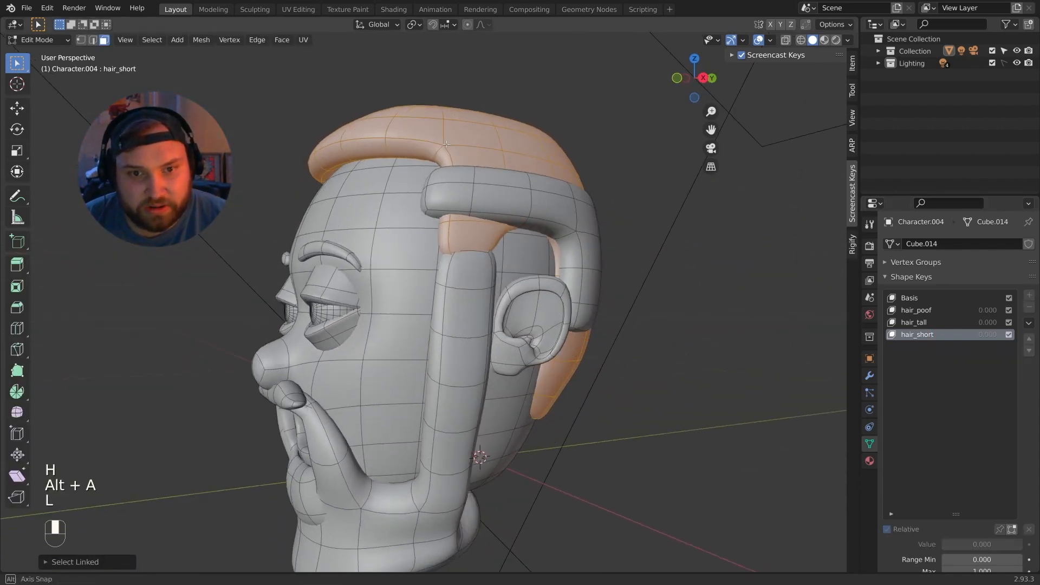
key("s")
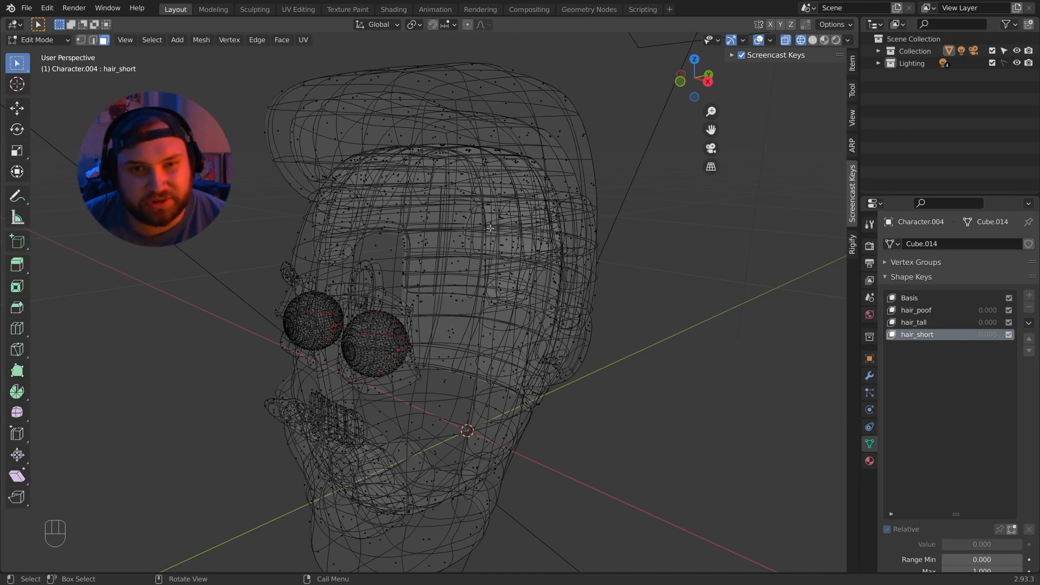
key("Tab")
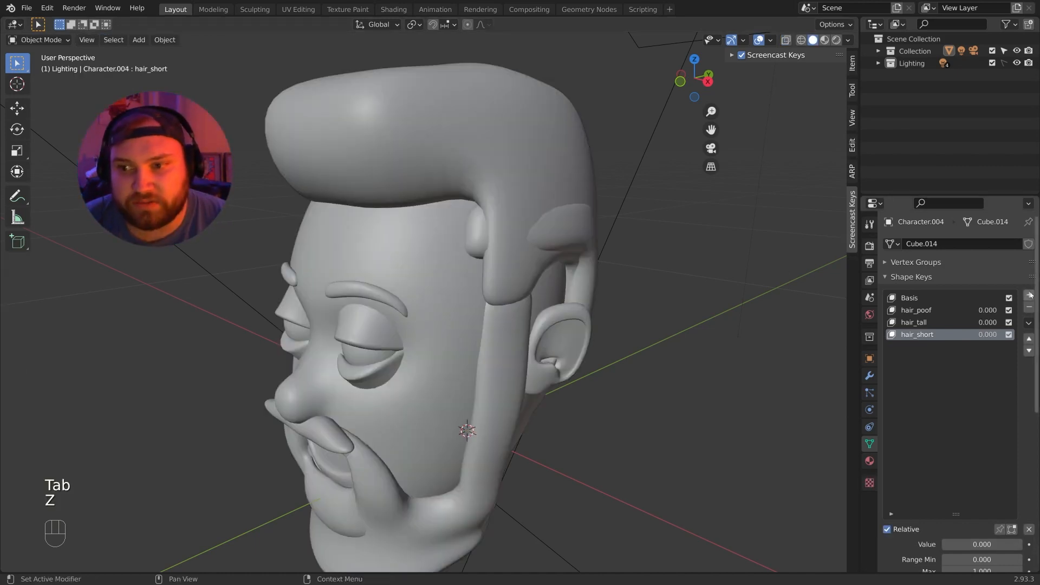
- Add a hair_balding shape key with the hair shrunk down
left_click(1029, 295)
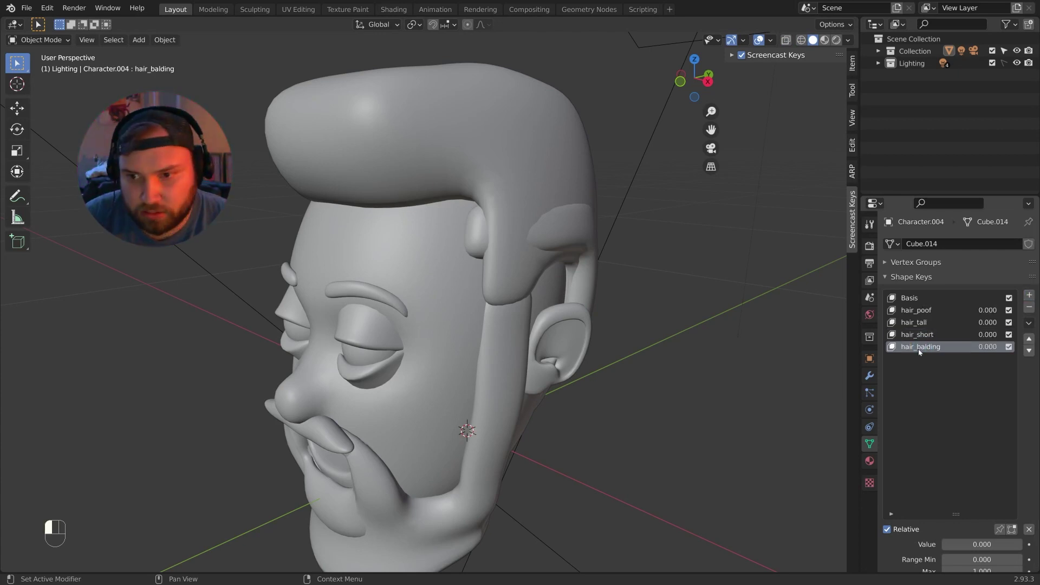
key("Tab")
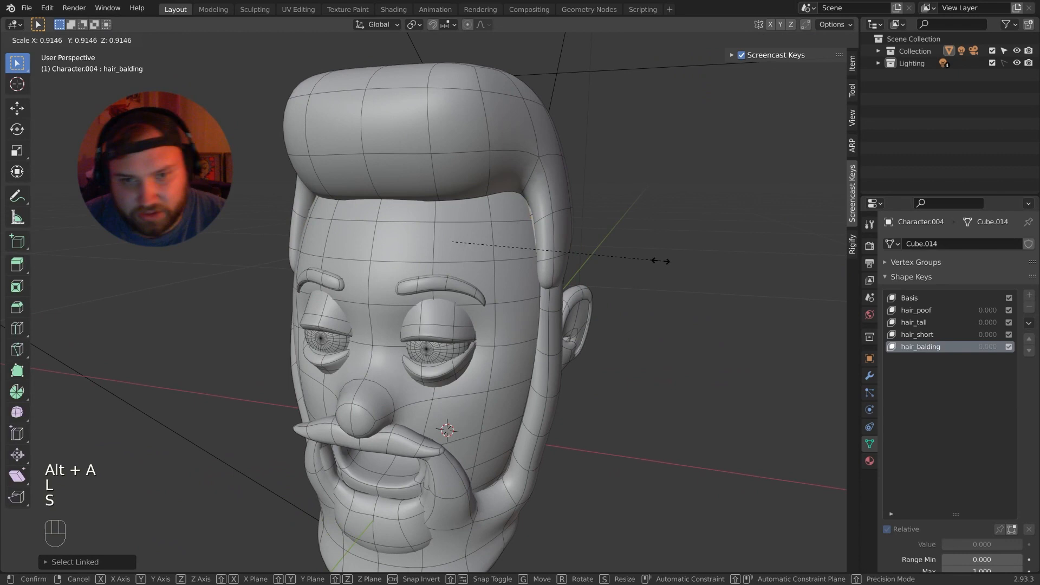
key("Tab")
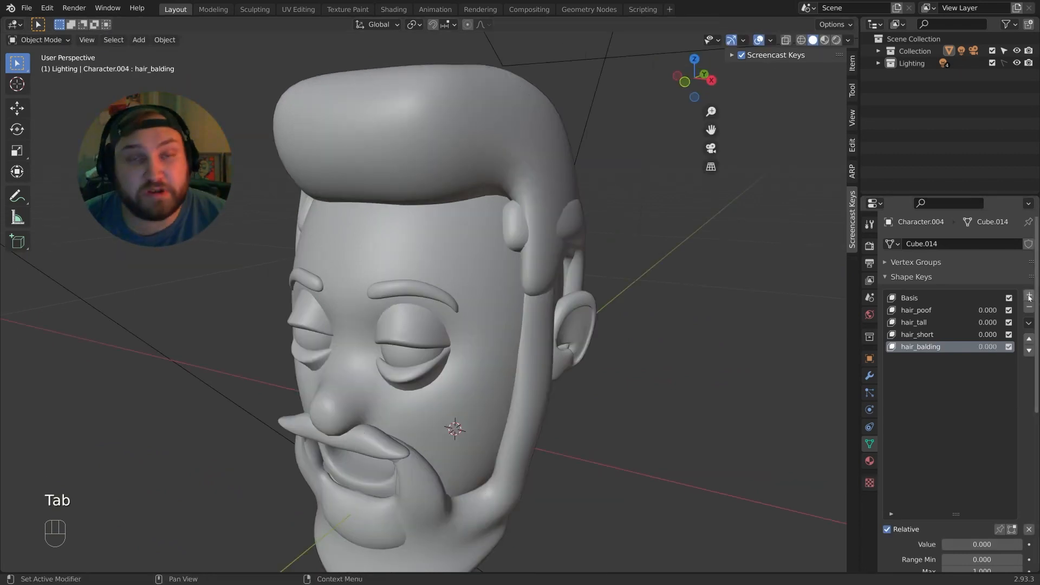
- Add a hair_shaven shape key and shape it in Edit Mode
left_click(1030, 296)
type("hair_shaven")
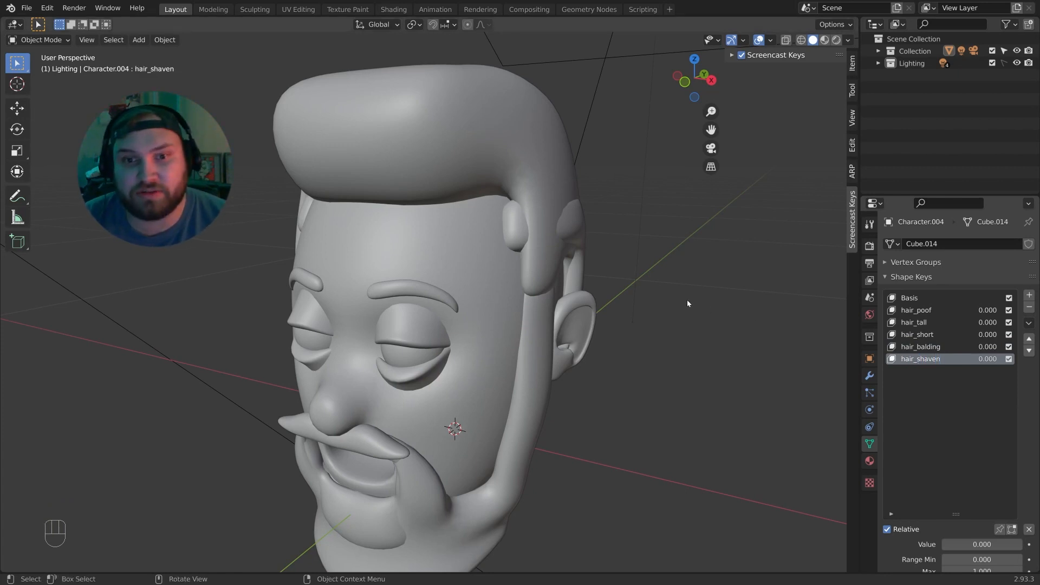
mouse_move(668, 289)
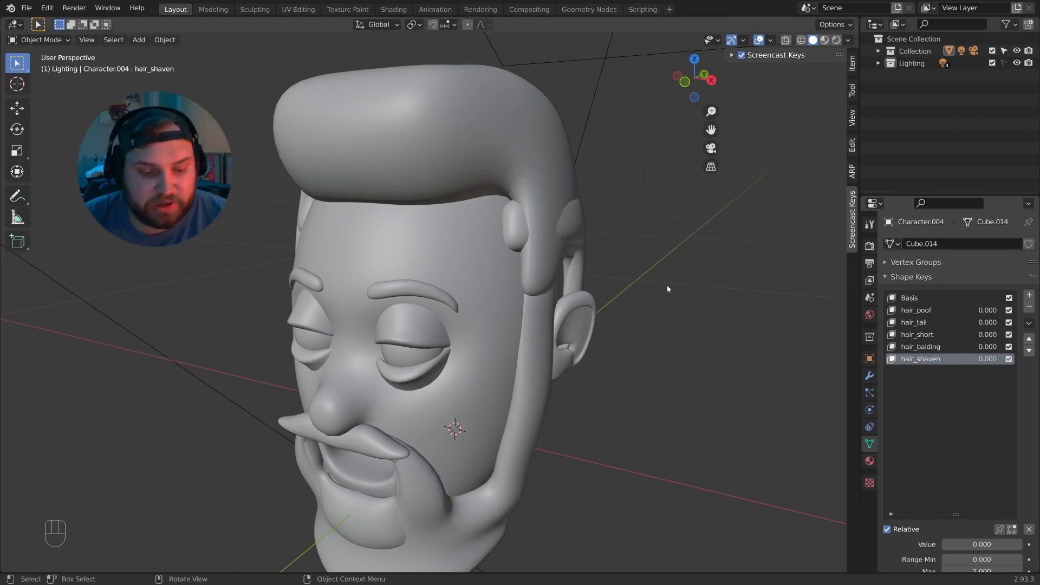
key("Tab")
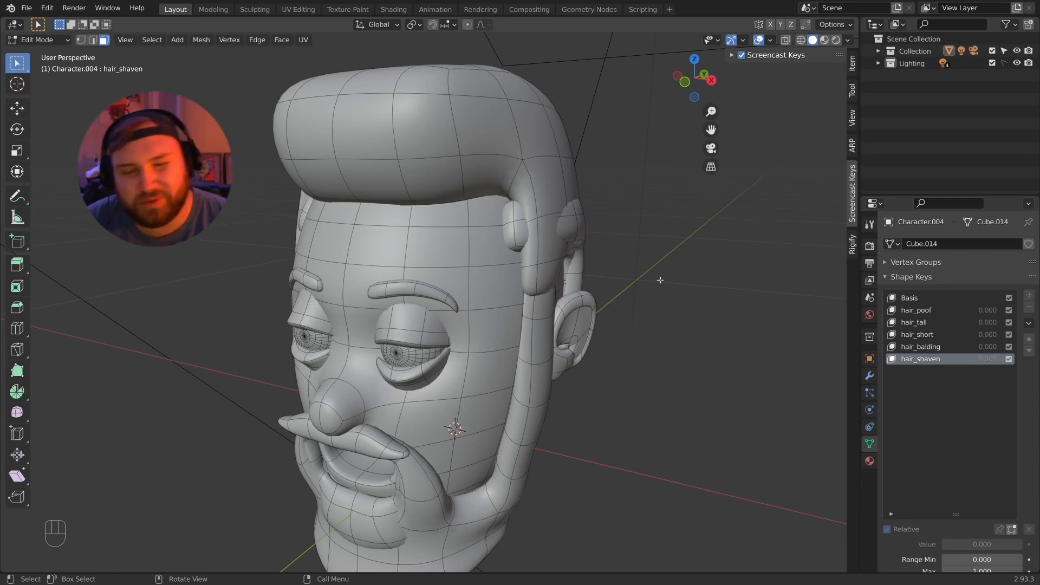
key("Tab")
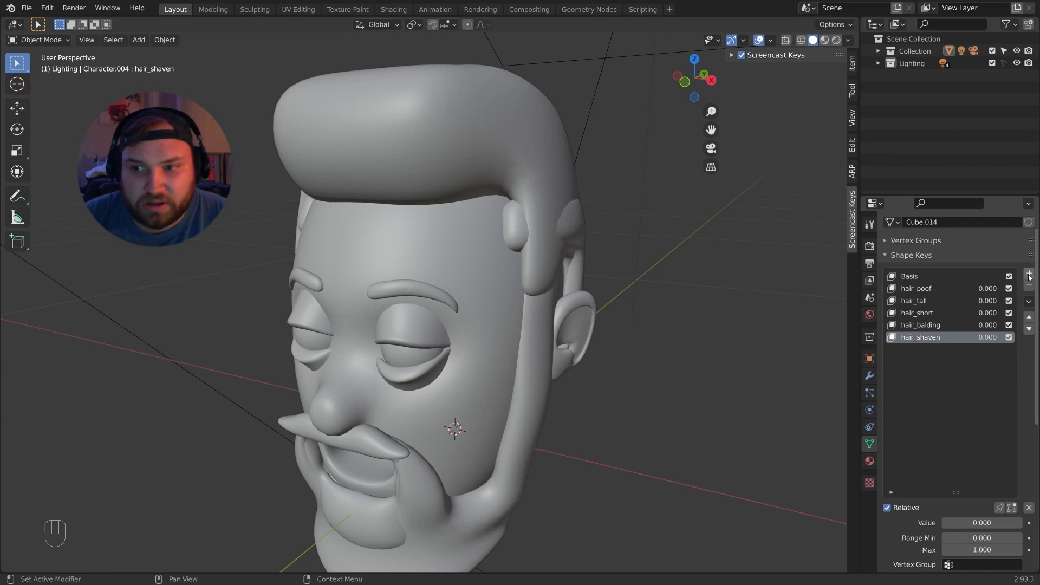
- Add beard_mustache, beard_goatee and beard_full shape keys, scaling each beard piece
left_click(1029, 275)
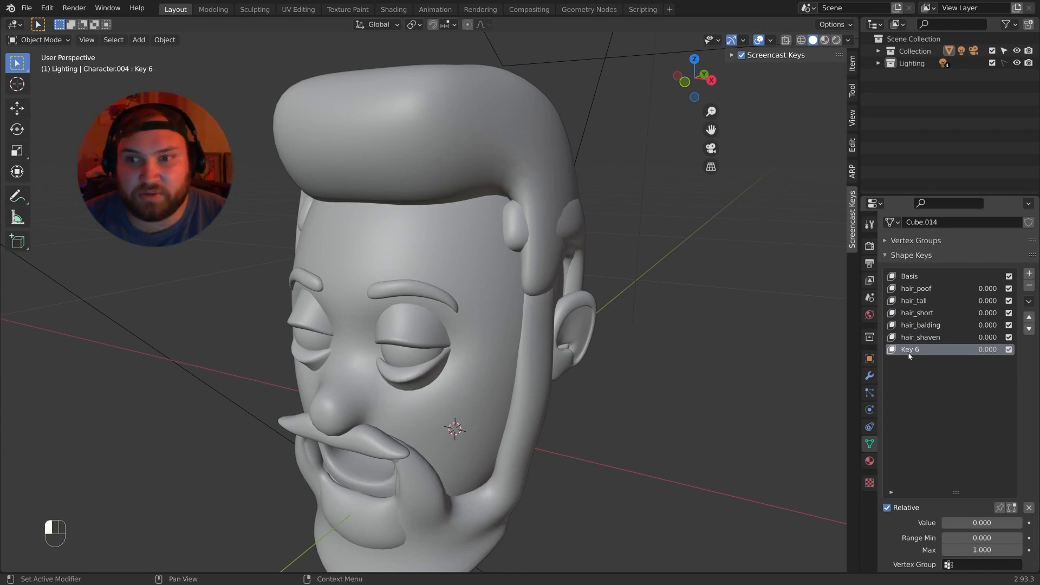
double_click(911, 349)
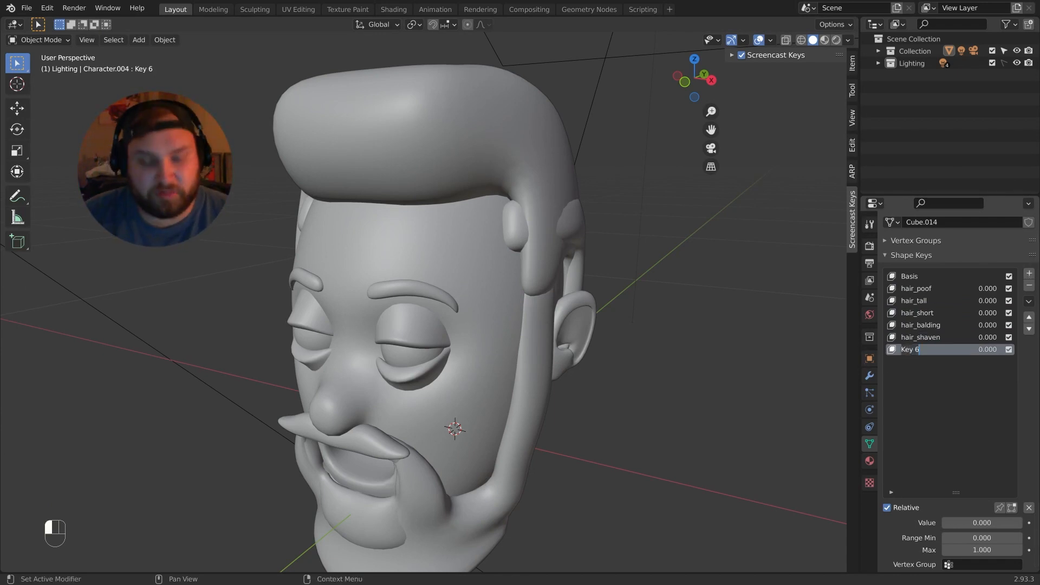
type("beard_mustache")
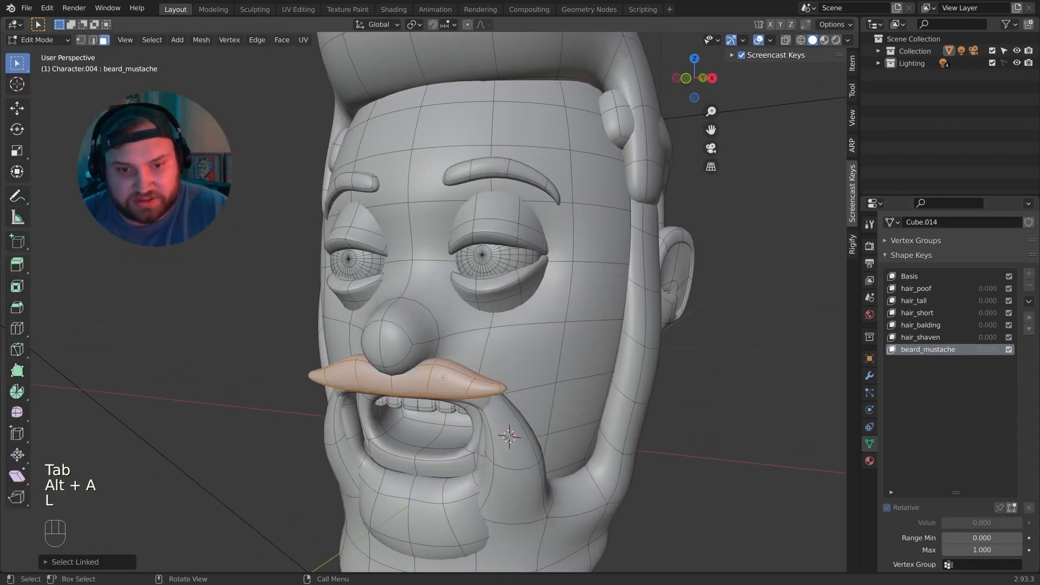
key("s")
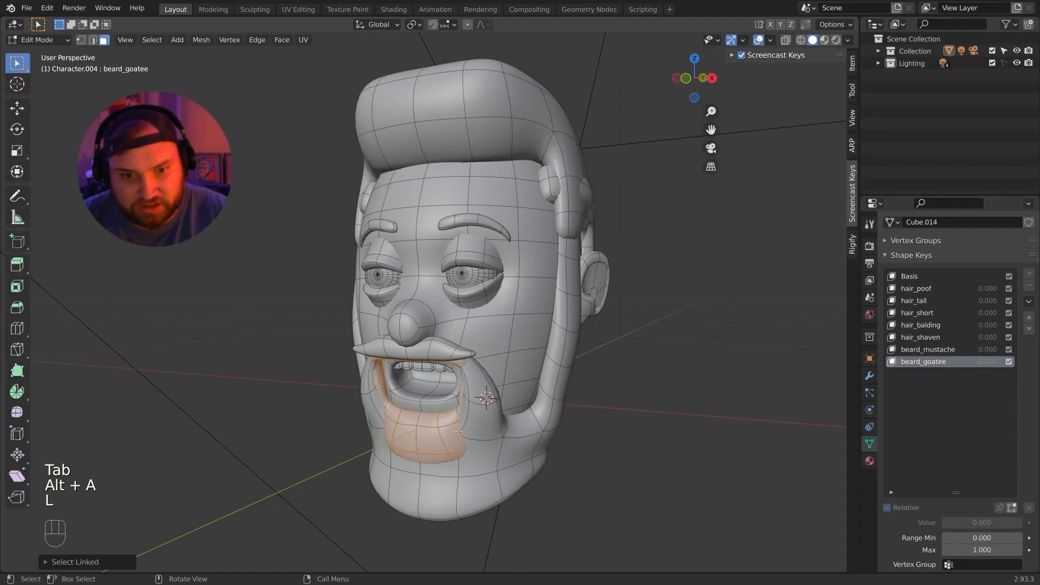
key("s")
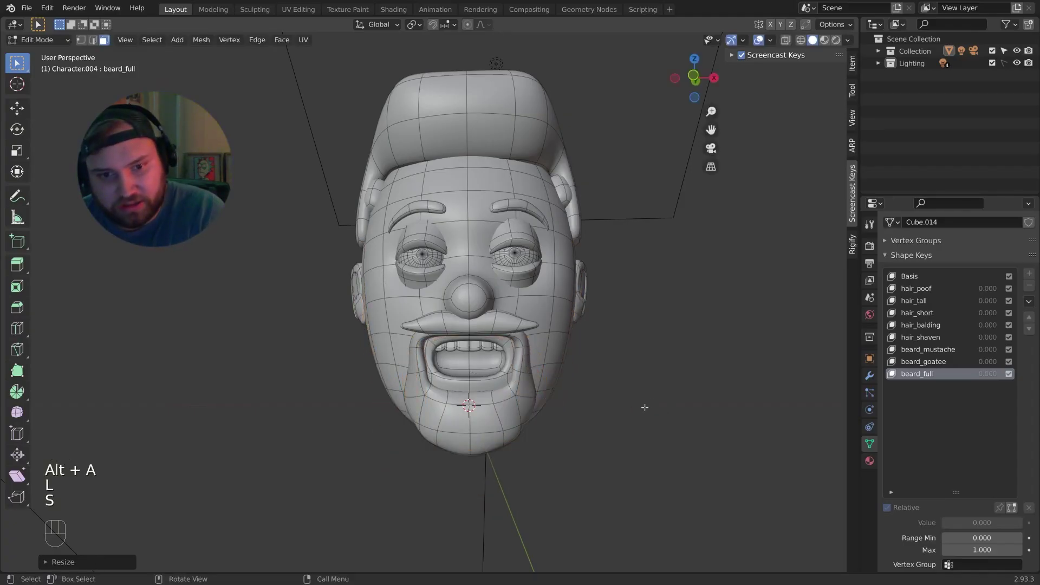
key("Tab")
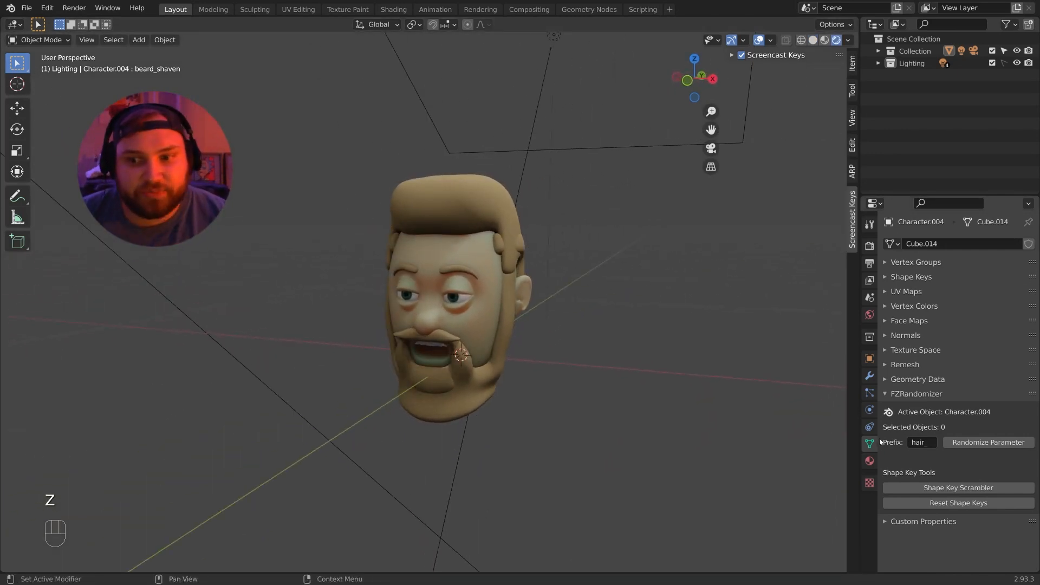
- Open the head's Material Properties and check the Hair Only material
left_click(869, 461)
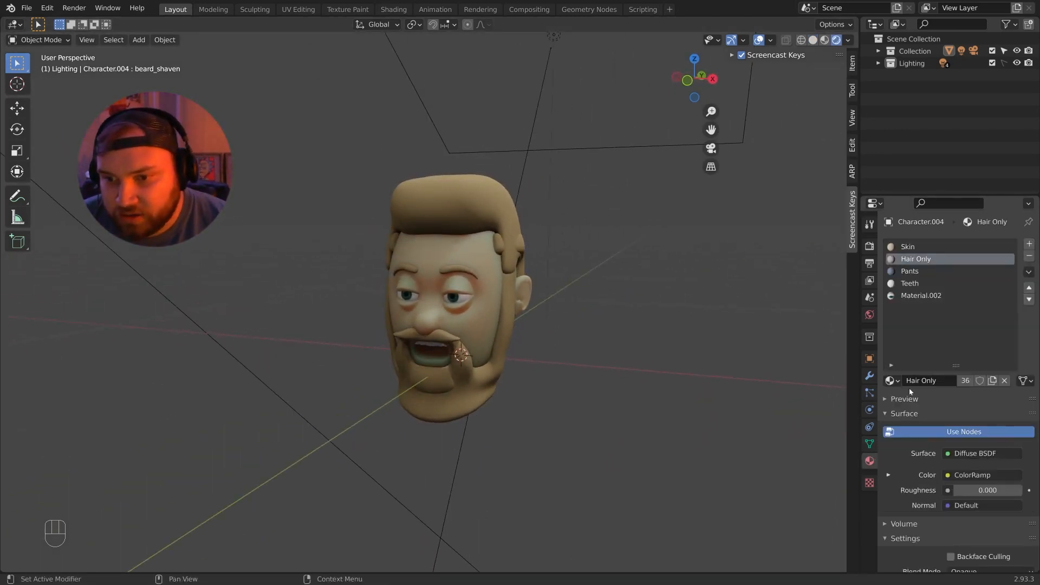
left_click(474, 312)
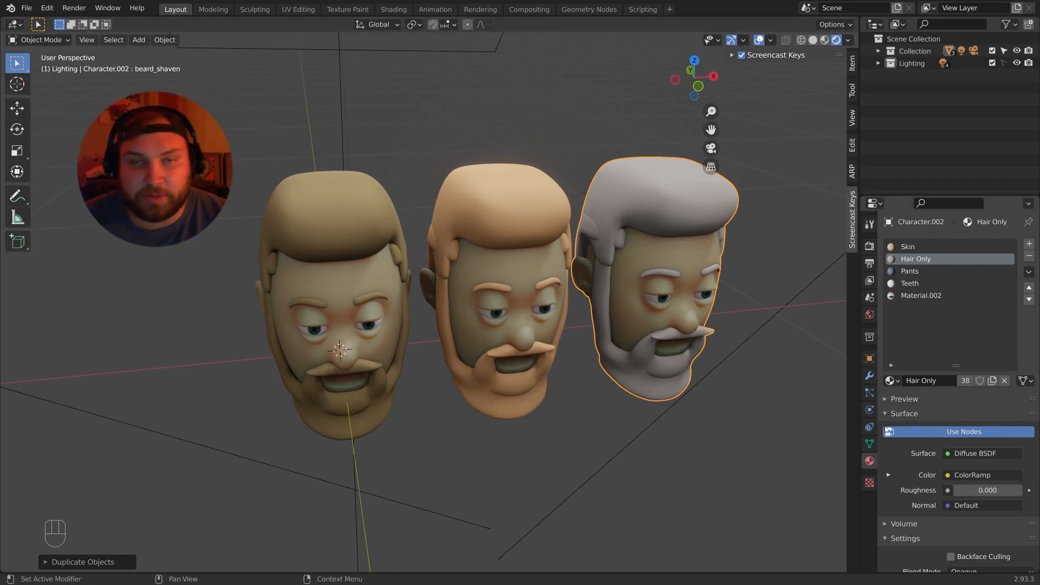
mouse_move(963, 432)
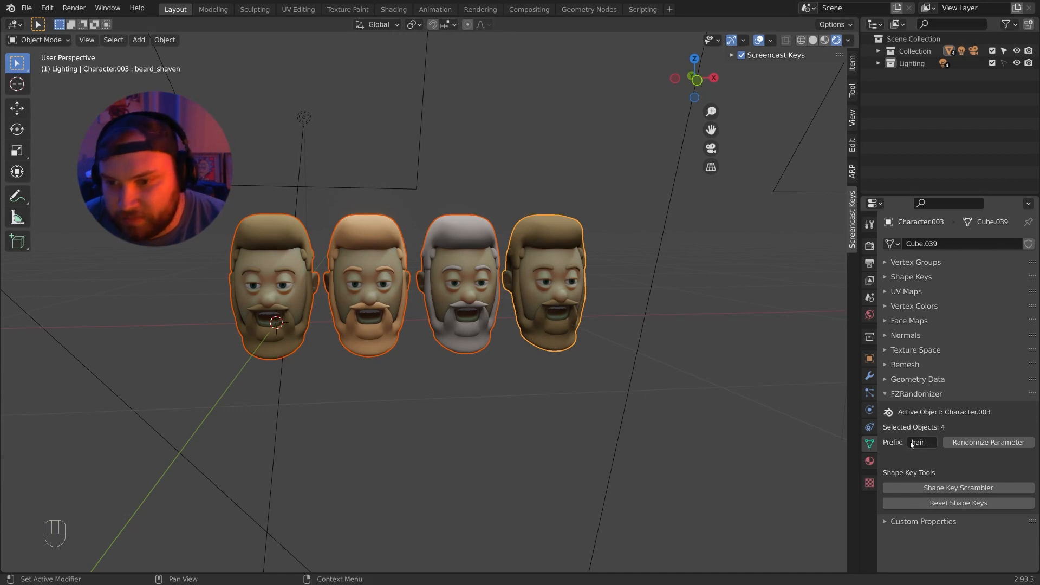
- Reroll the hair_ parameter four times, varying hairstyles across the four heads
left_click(988, 442)
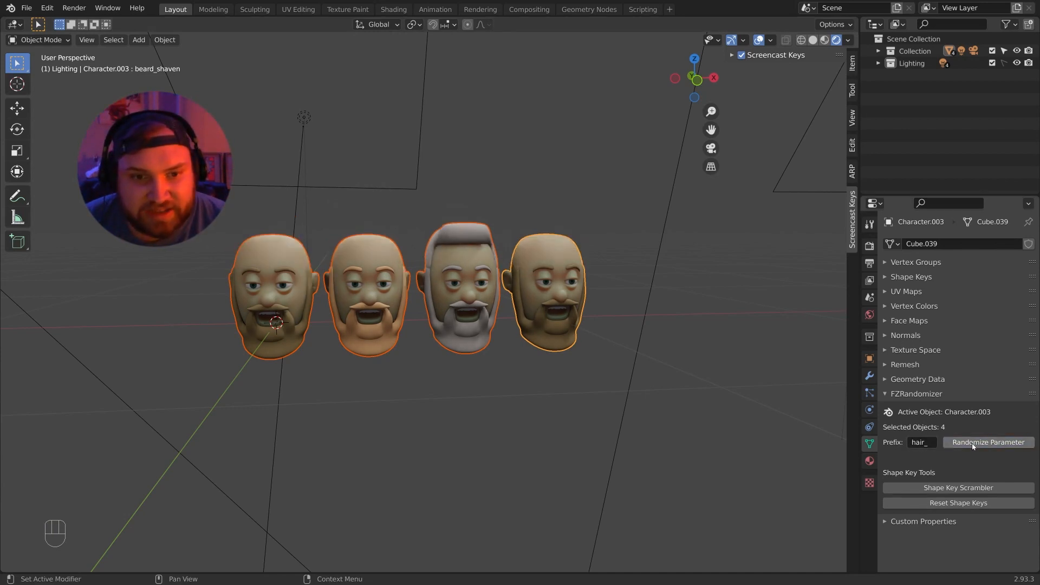
left_click(988, 442)
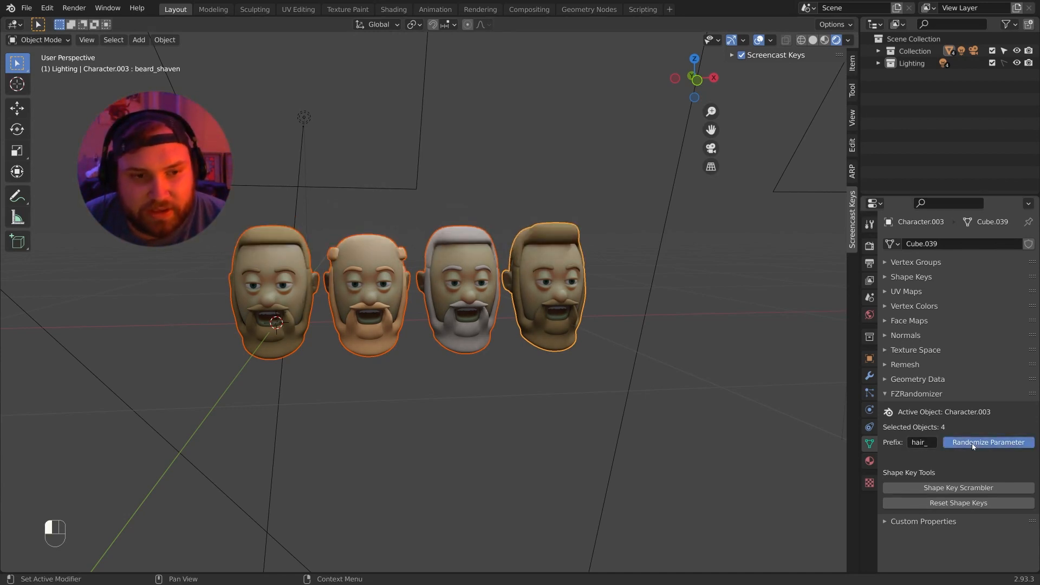
left_click(988, 443)
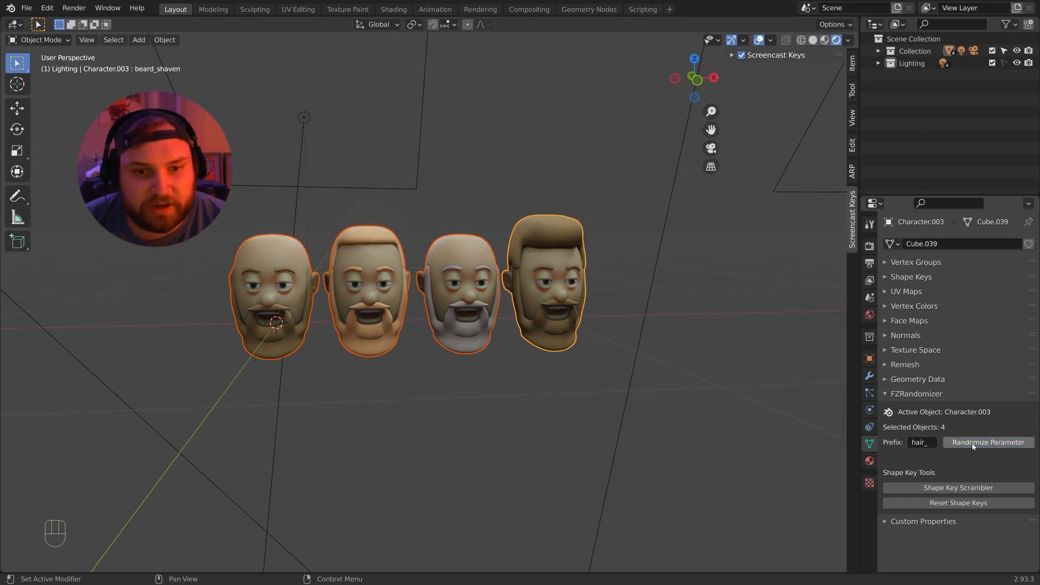
left_click(988, 442)
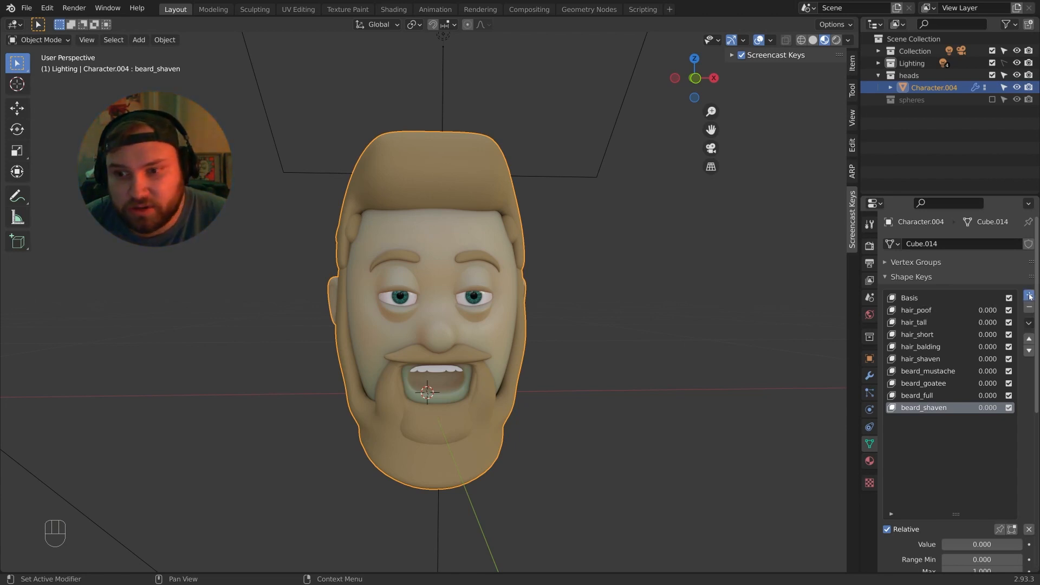
- Add an Eye Width shape key and start scaling the eyes
left_click(1029, 294)
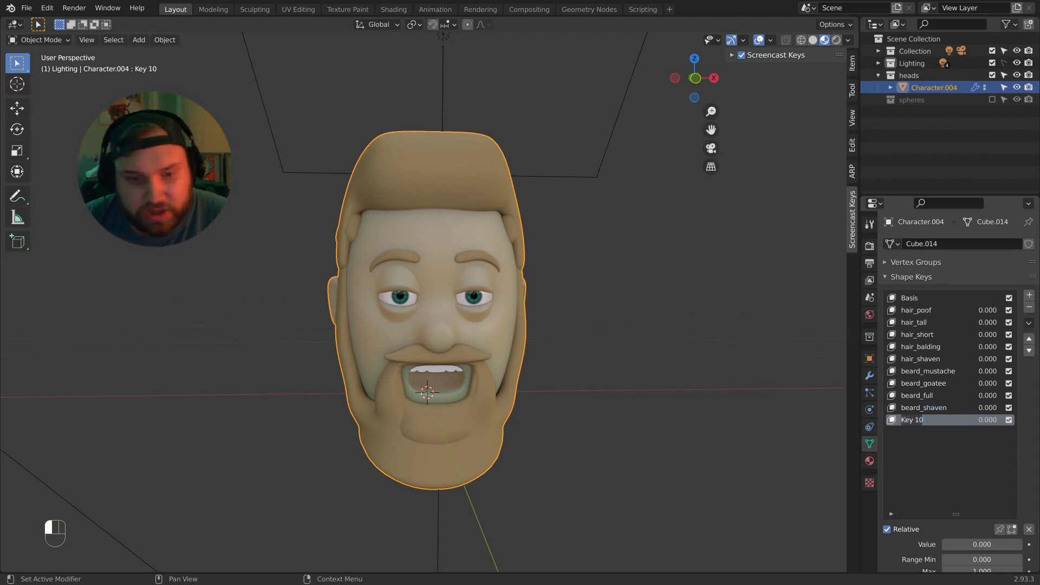
type("Eye Width")
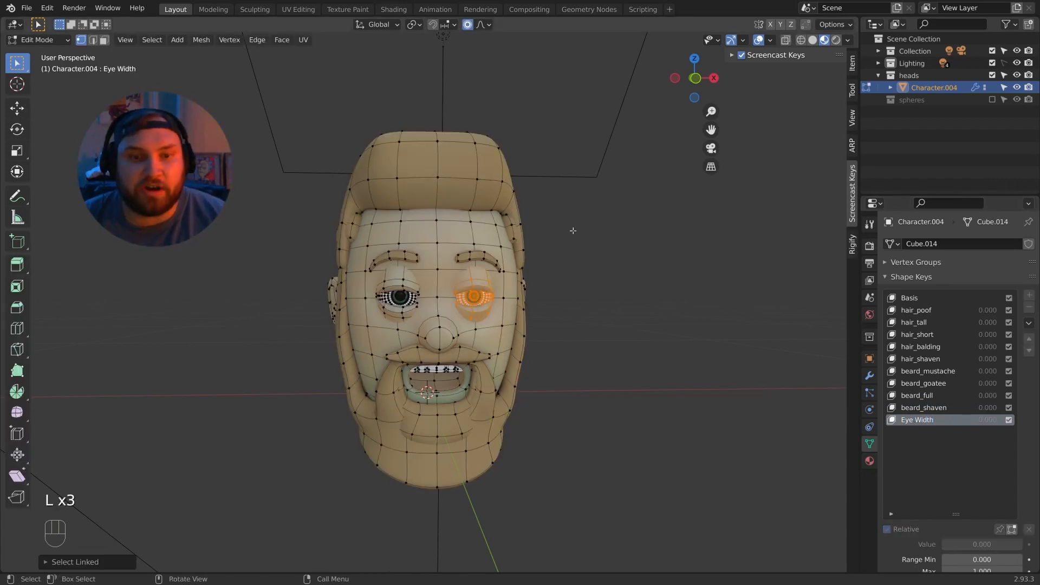
key("s")
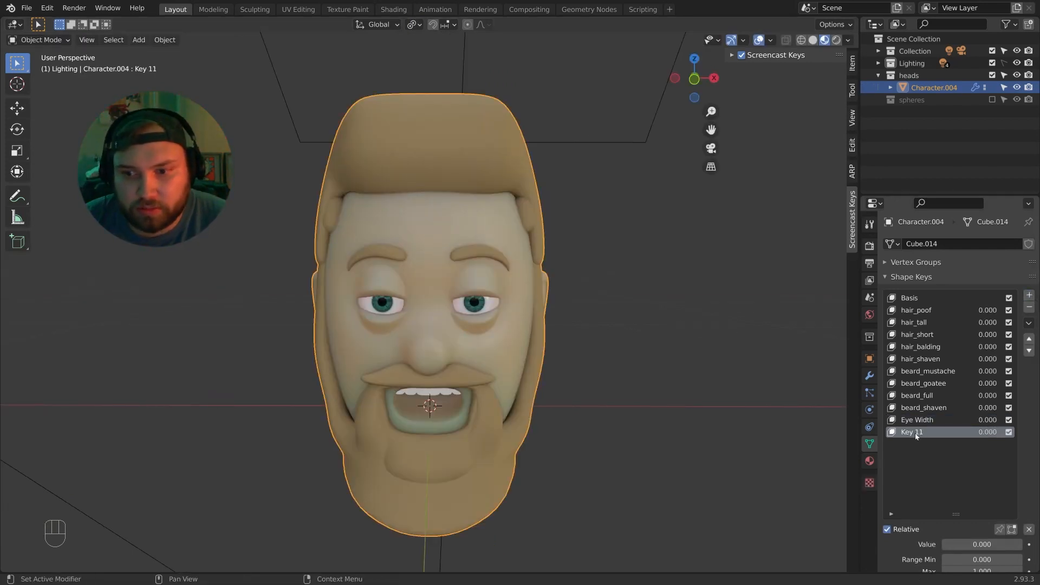
- Rename further keys to Nose Height and Ear Height, raising the ears for Ear Height
double_click(912, 432)
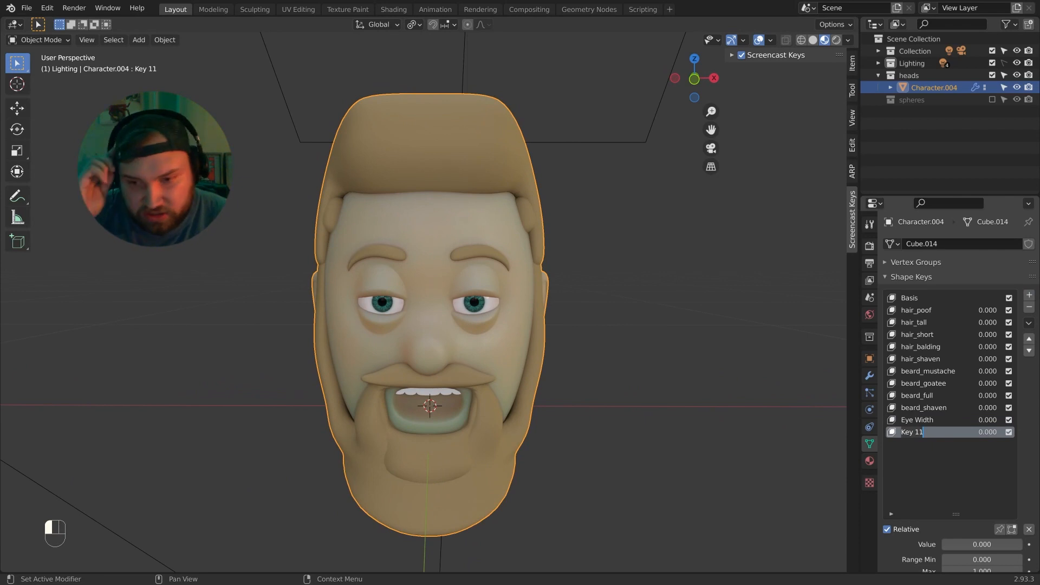
type("Nose Height")
type("Ear Height")
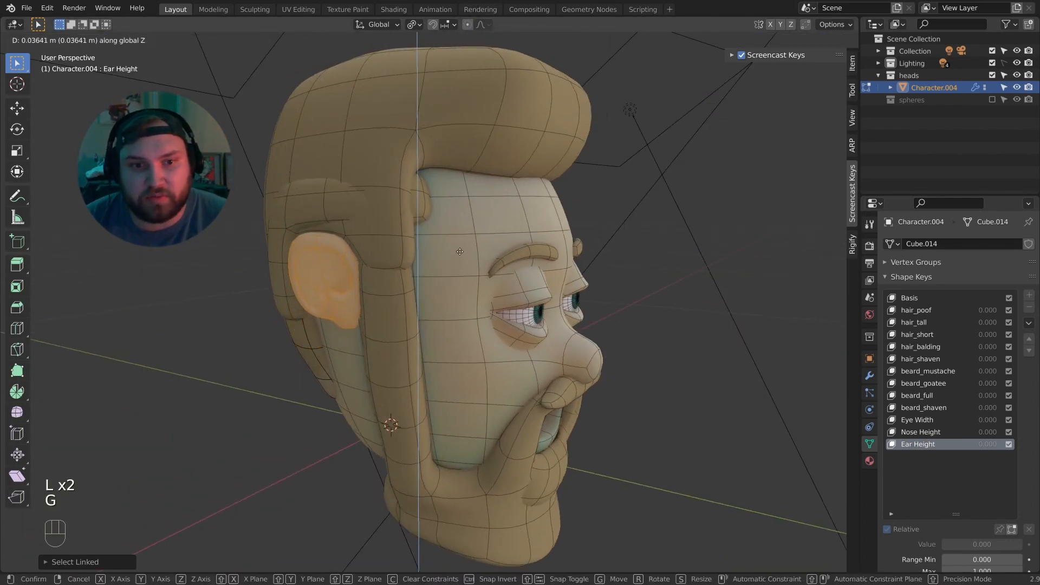
key("S")
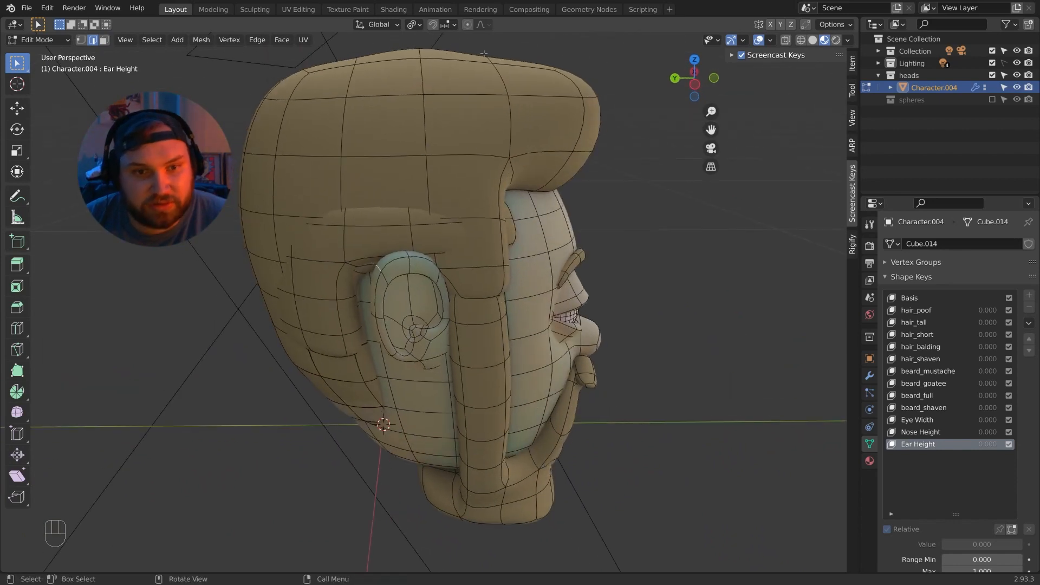
key("Tab")
type("Cheek")
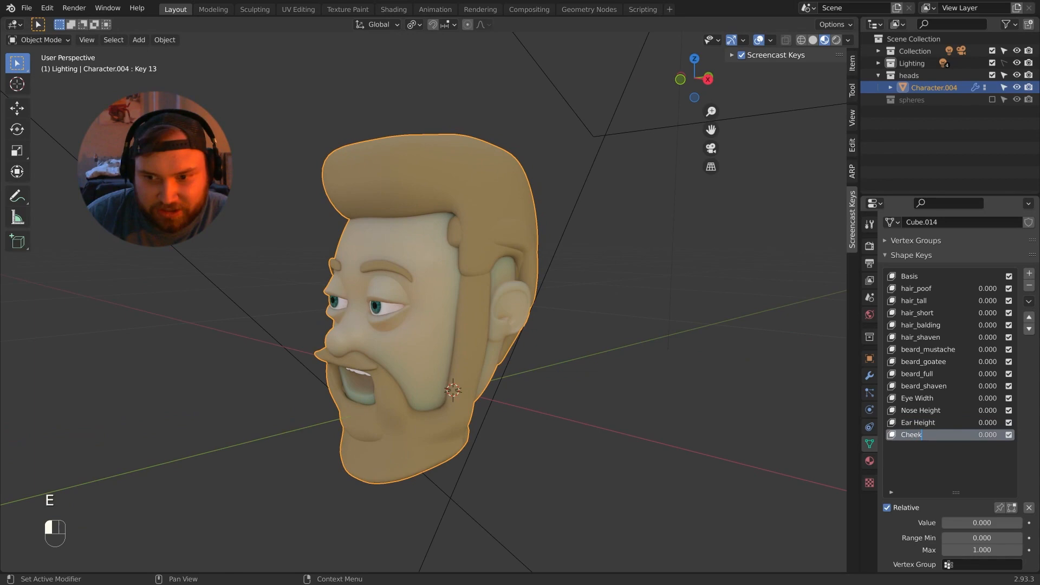
- Name the new key Cheeky and move the cheek vertices outward
key("Tab")
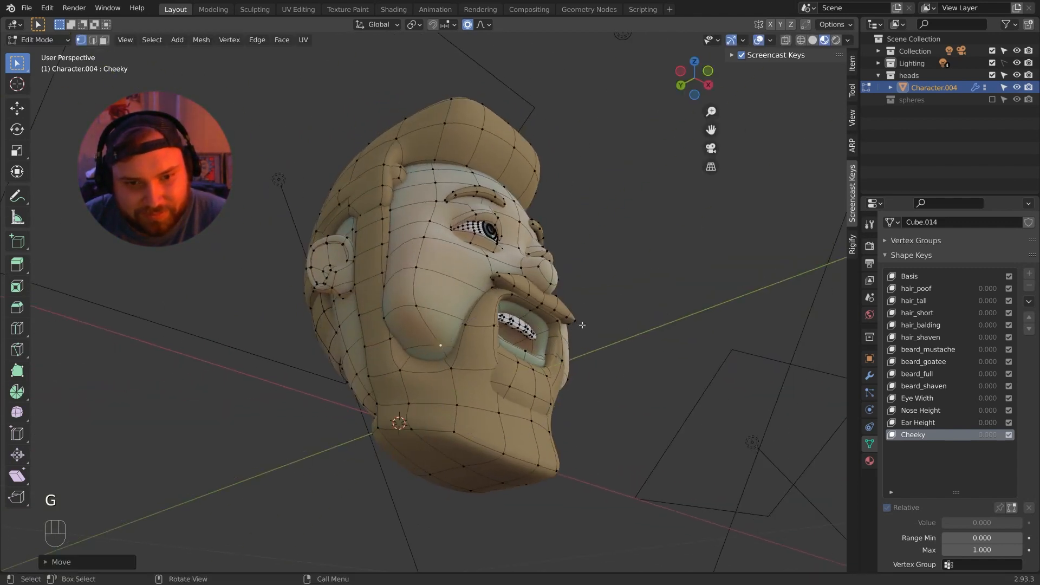
key("Tab")
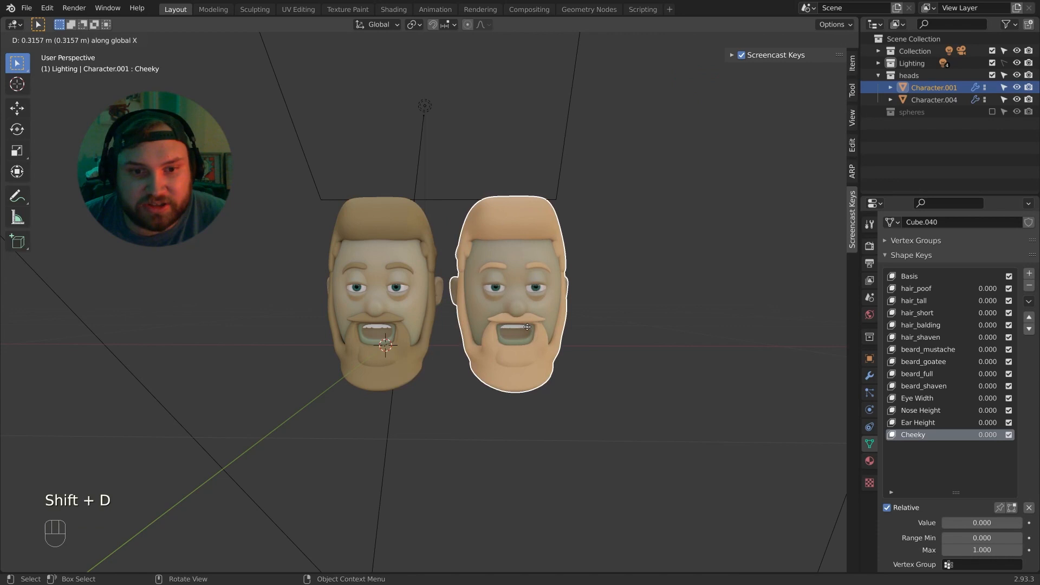
- Duplicate the head with Shift+D along X to form a row of heads
key("shift+d")
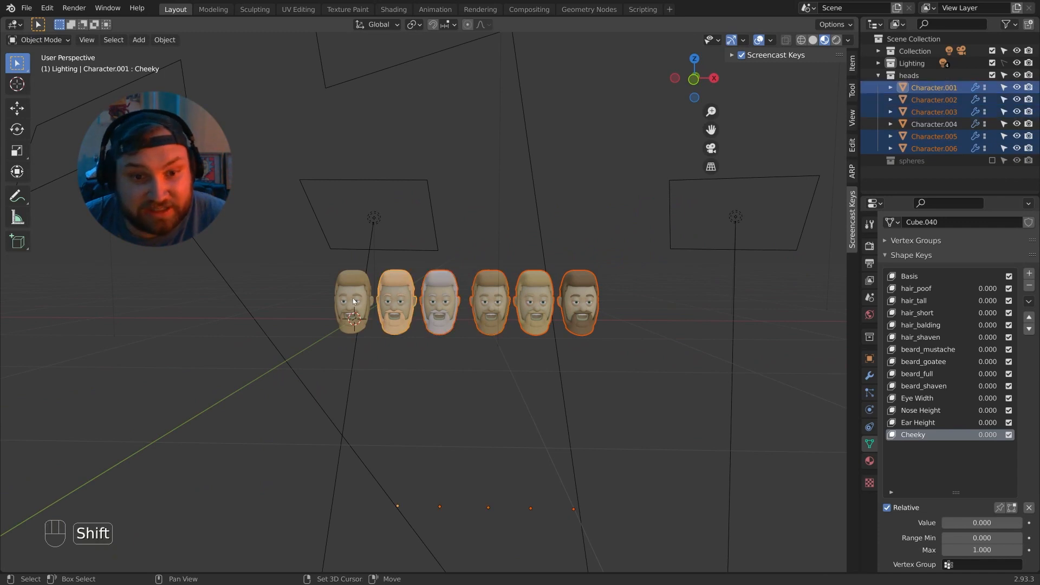
left_click(935, 124)
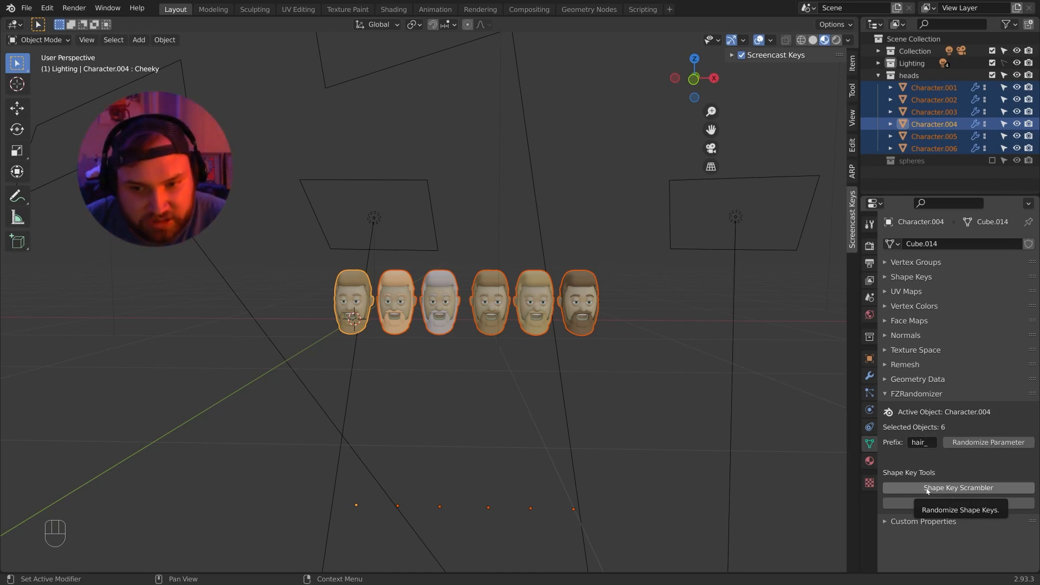
- Run Shape Key Scrambler twice on all six selected heads
left_click(958, 487)
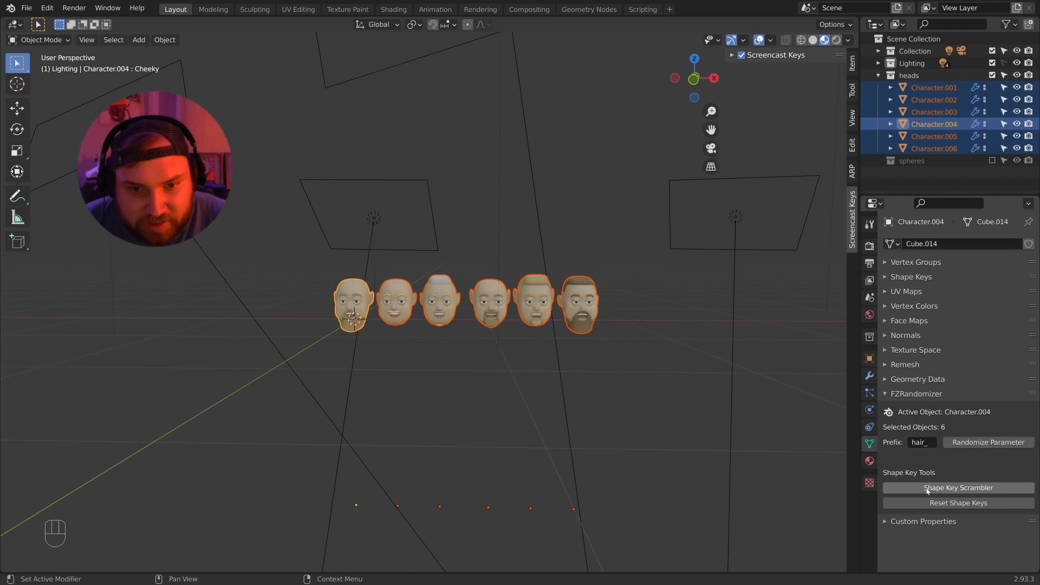
left_click(958, 487)
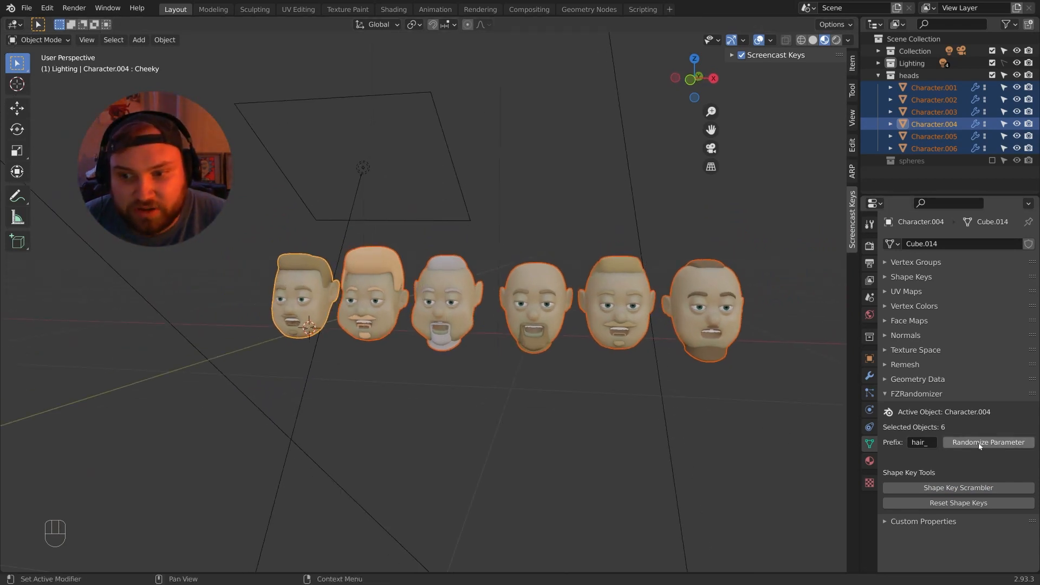
mouse_move(977, 447)
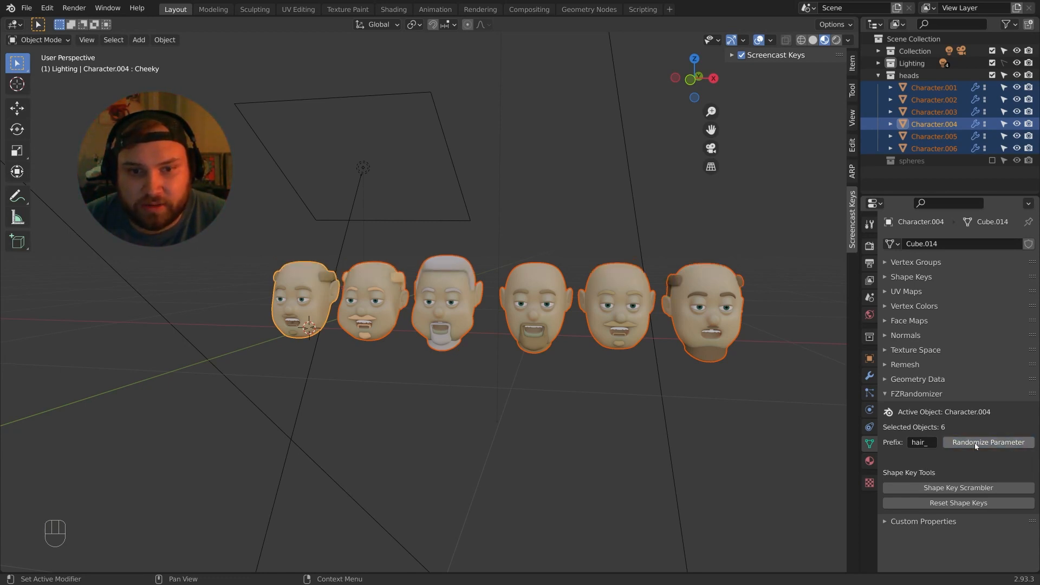
- Randomize hair_ twice, then beard_ three times across the six heads
left_click(989, 442)
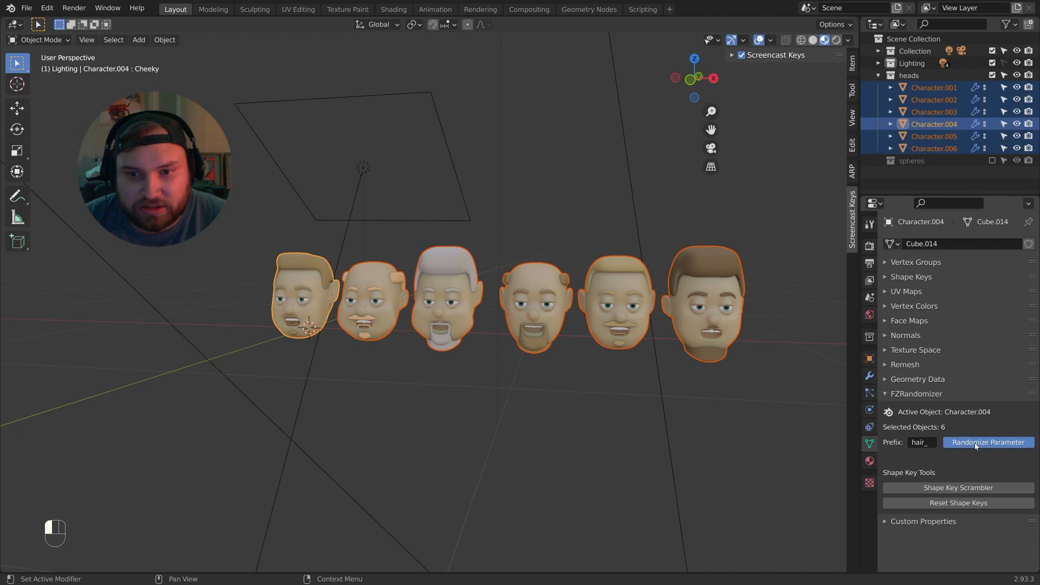
left_click(989, 442)
type("beard")
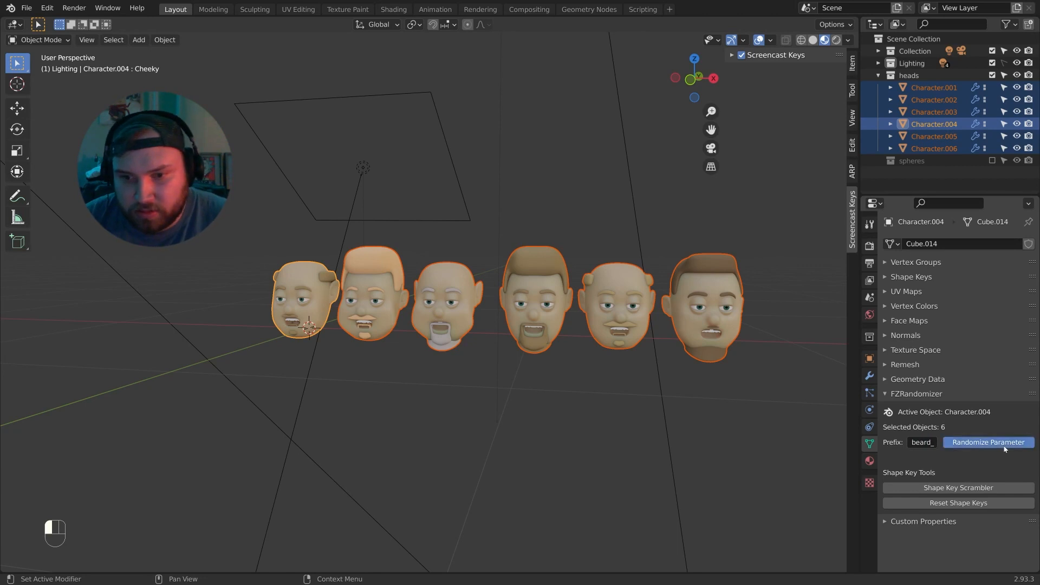
left_click(988, 442)
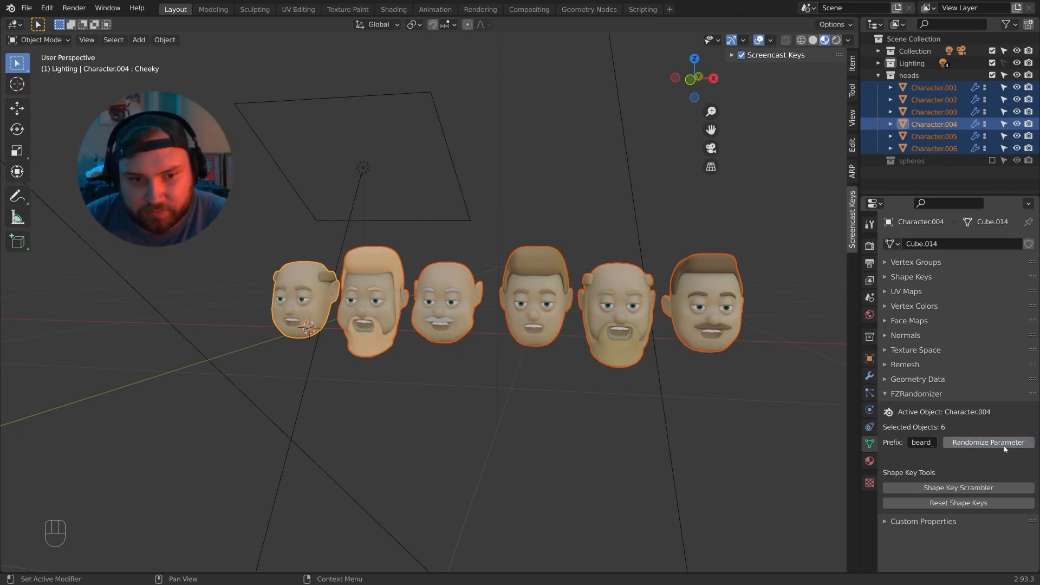
left_click(989, 442)
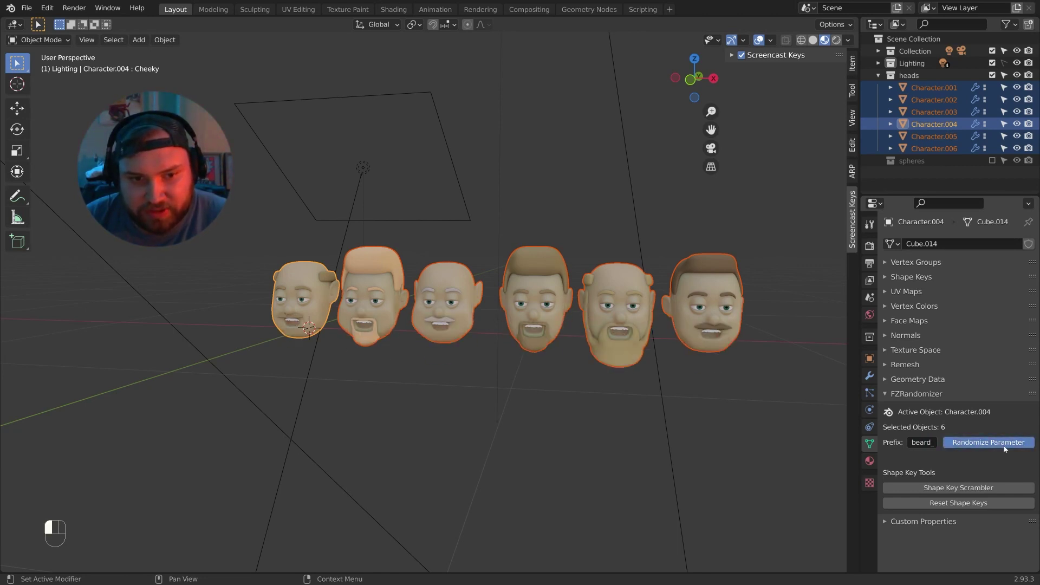
left_click(989, 442)
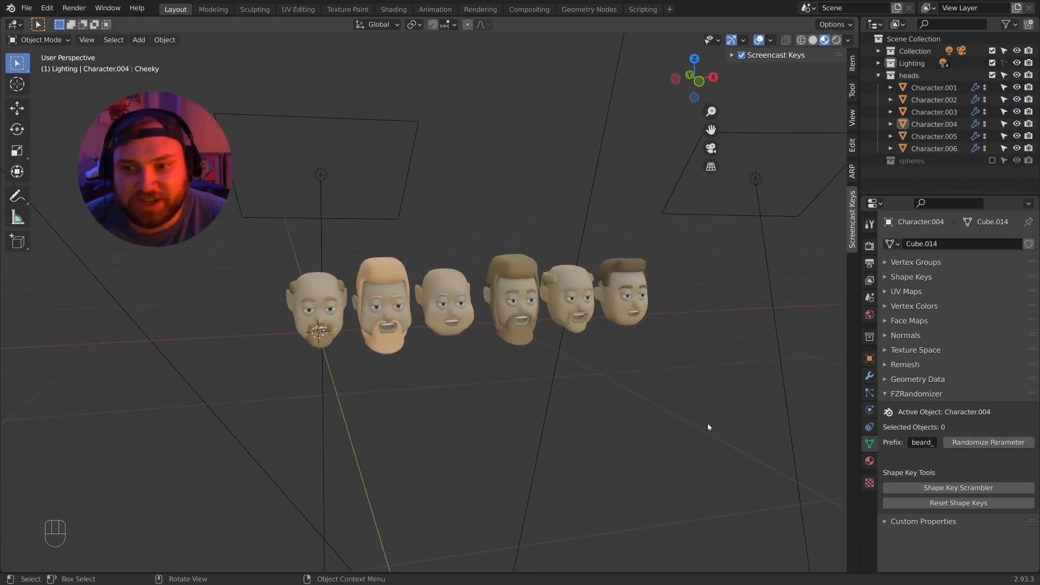
mouse_move(922, 442)
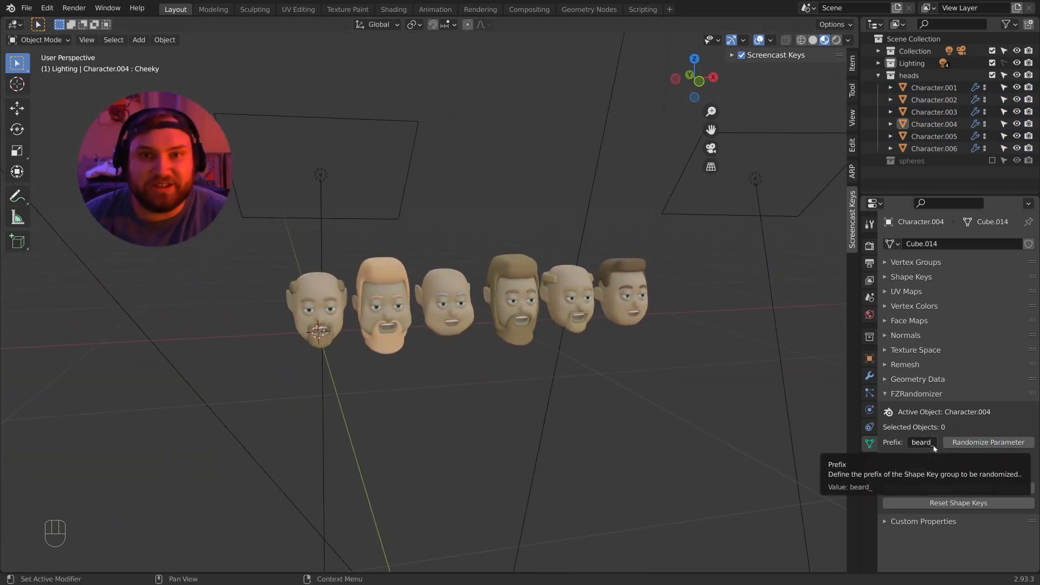